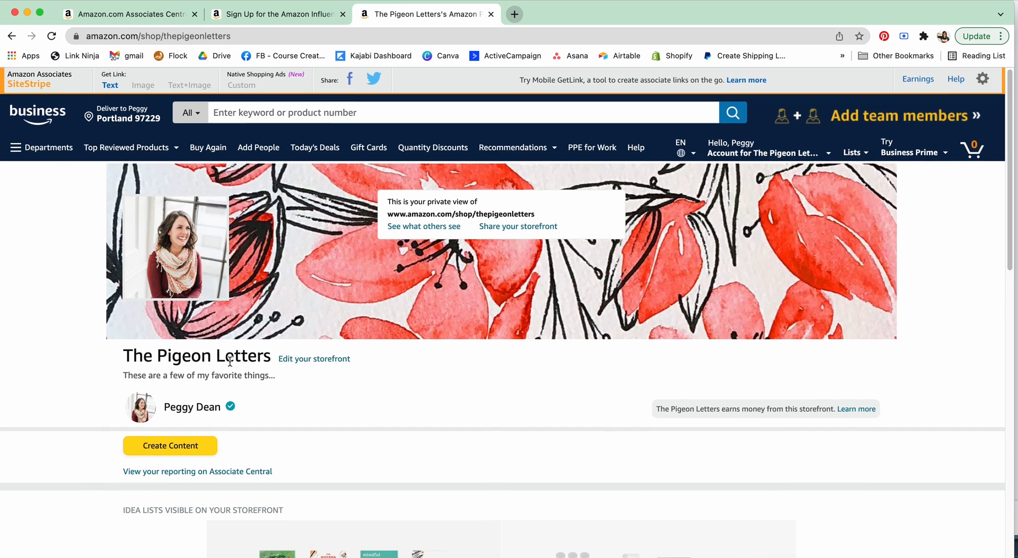
Scroll through the storefront's visible idea lists and the Creative How-To Books picks, then back up.
scroll(down, 3)
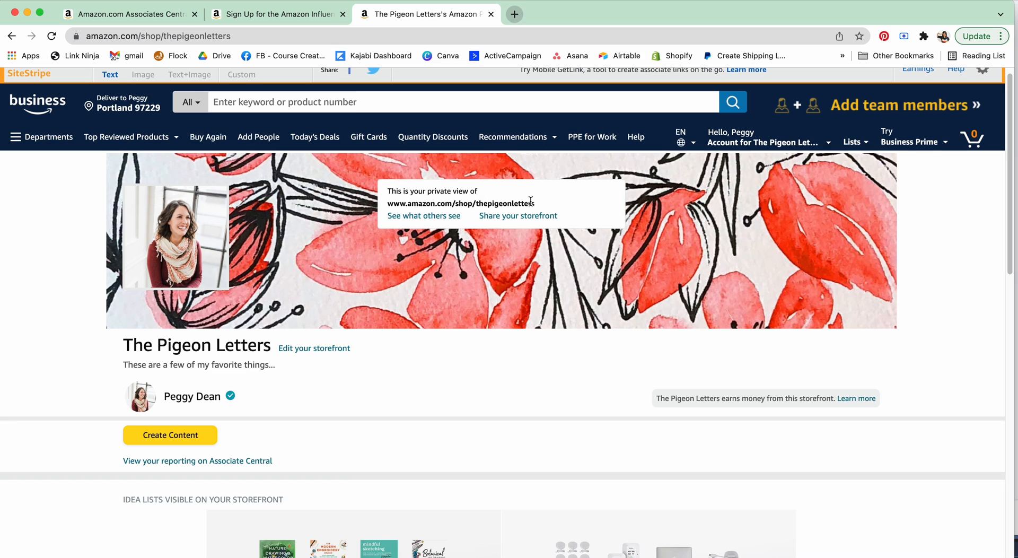
mouse_move(405, 204)
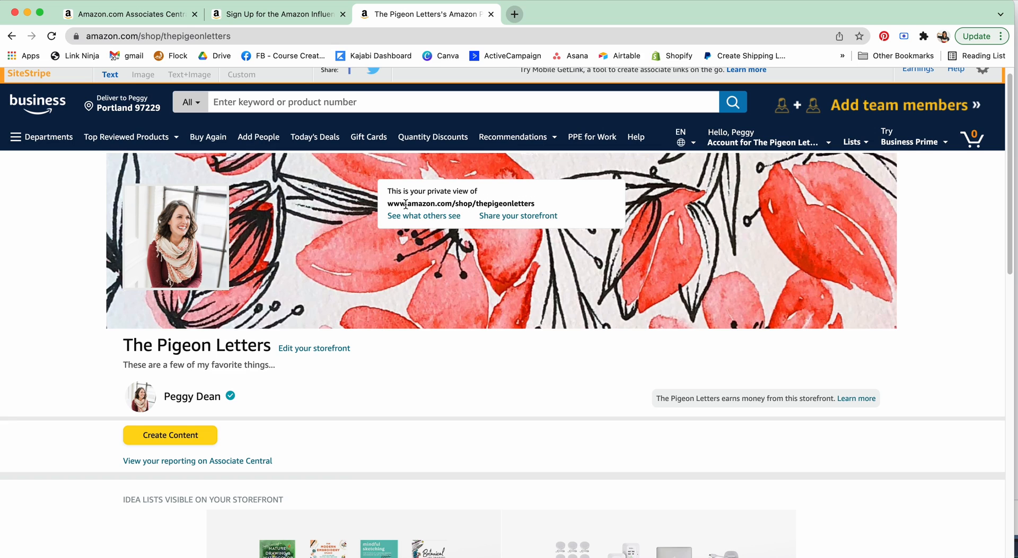
mouse_move(463, 204)
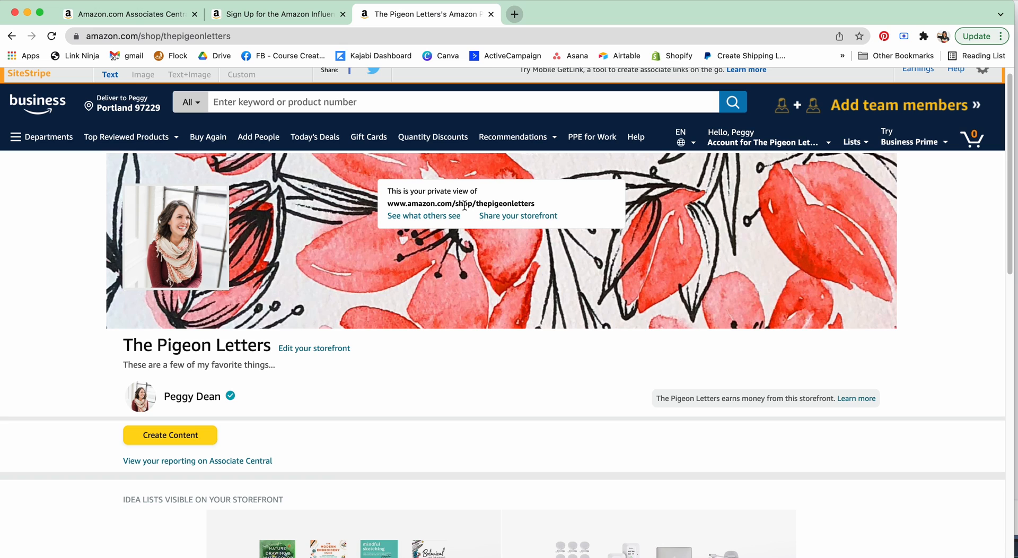
mouse_move(507, 214)
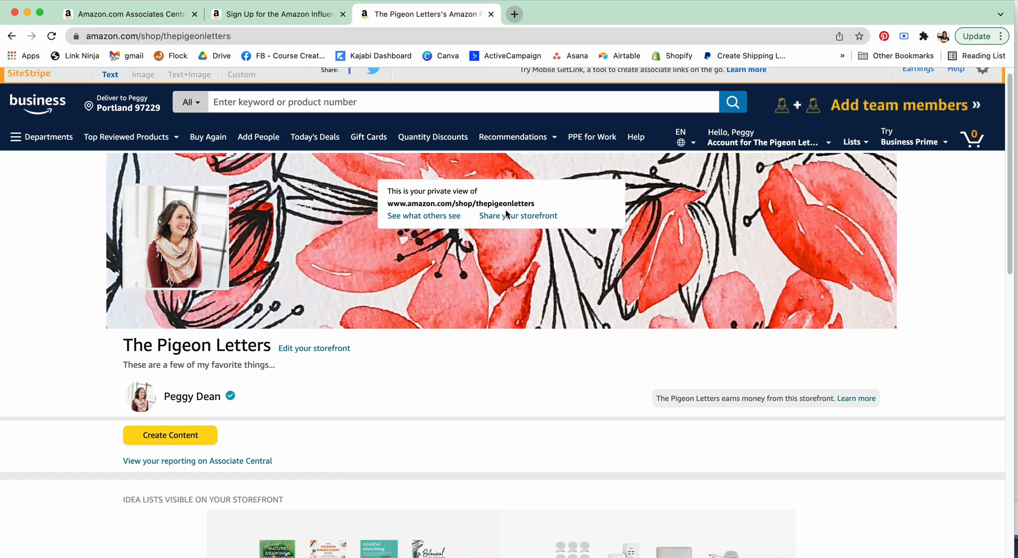
scroll(down, 3)
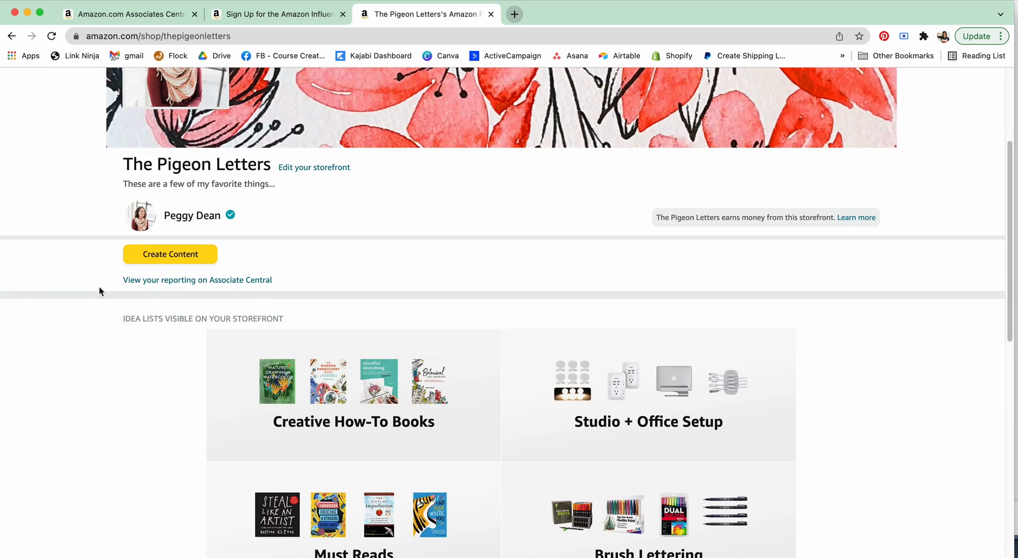
mouse_move(411, 287)
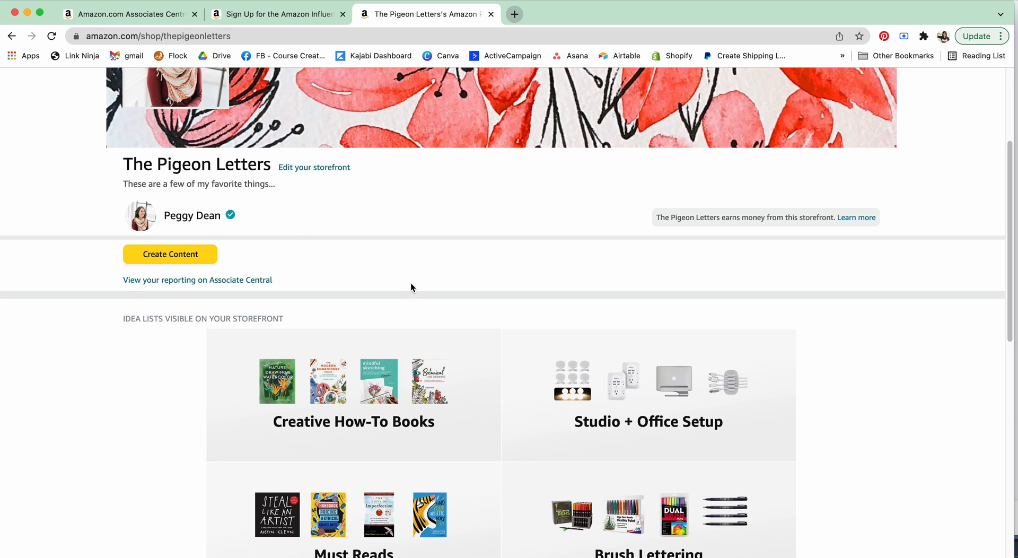
scroll(down, 3)
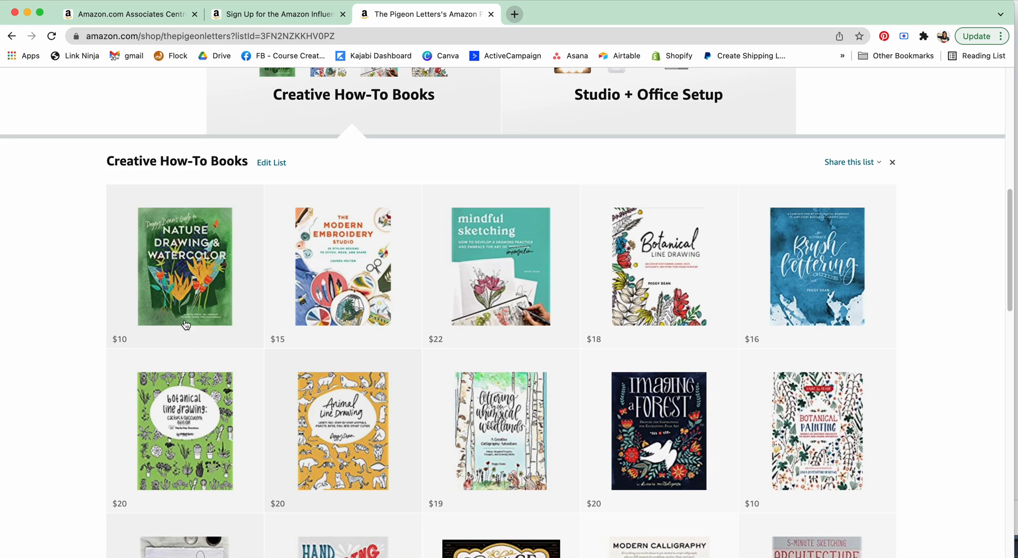
scroll(down, 3)
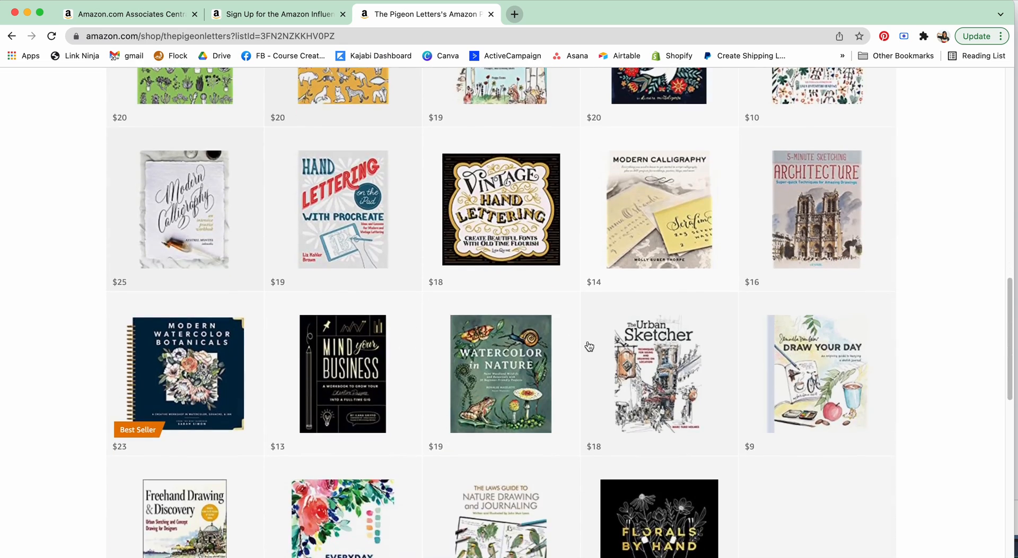
scroll(up, 3)
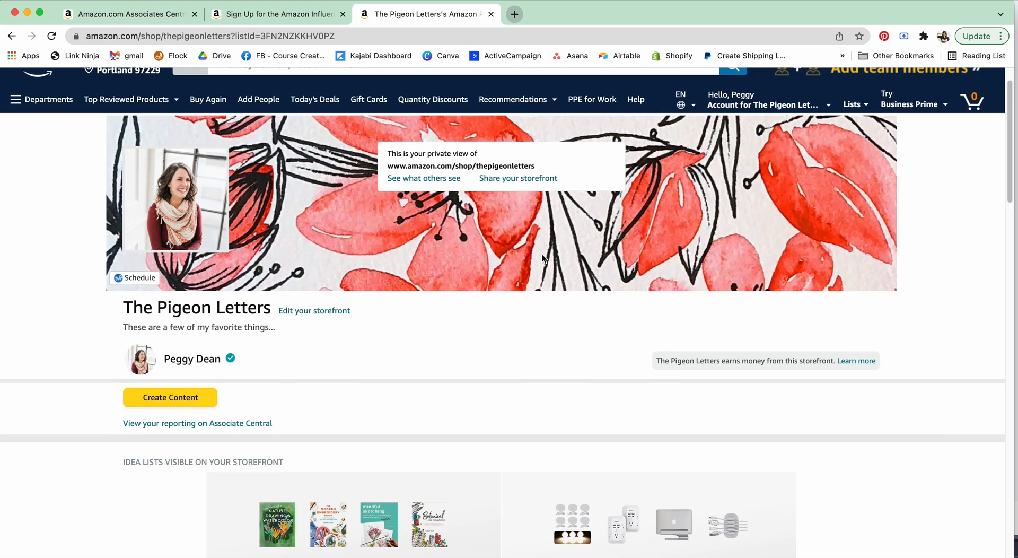
click(282, 14)
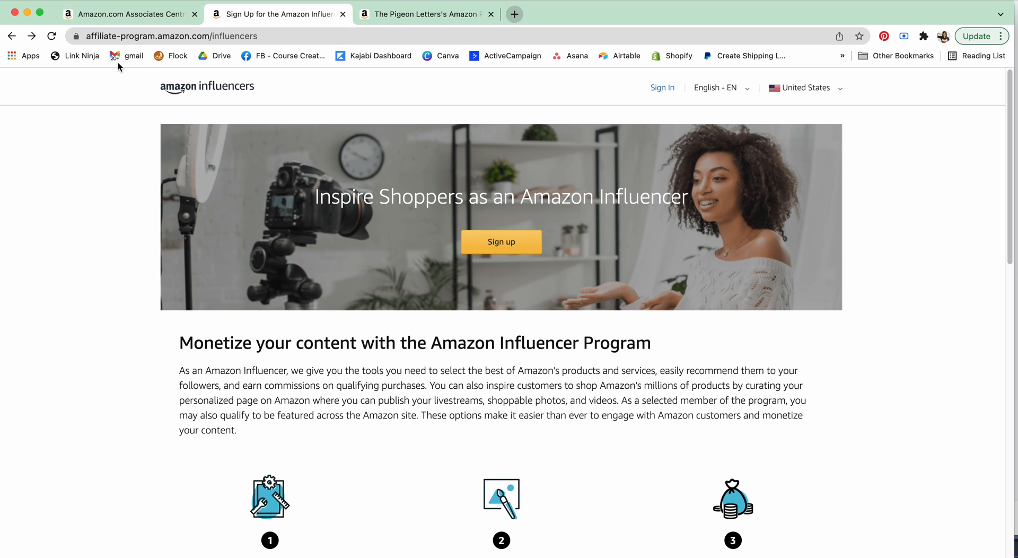
mouse_move(150, 36)
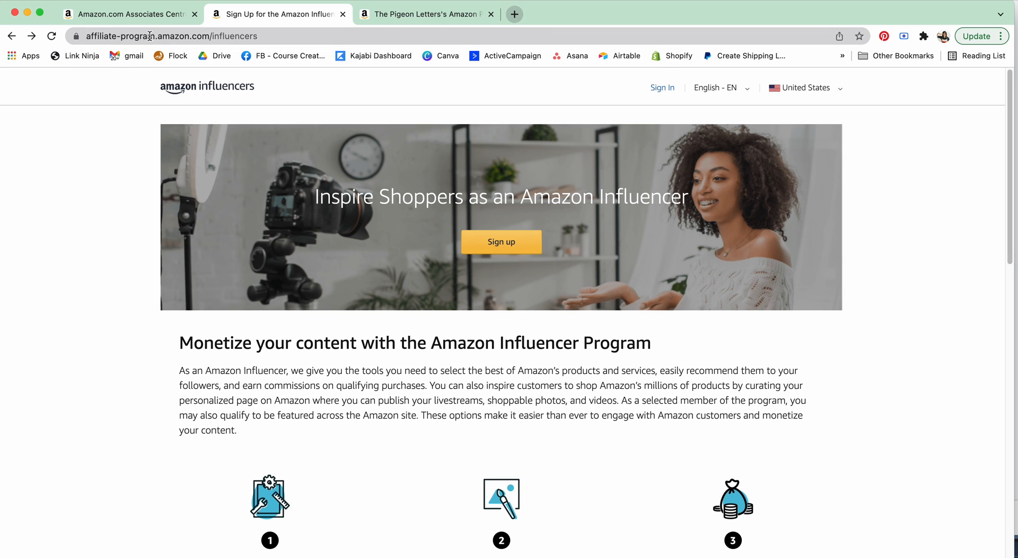
mouse_move(197, 36)
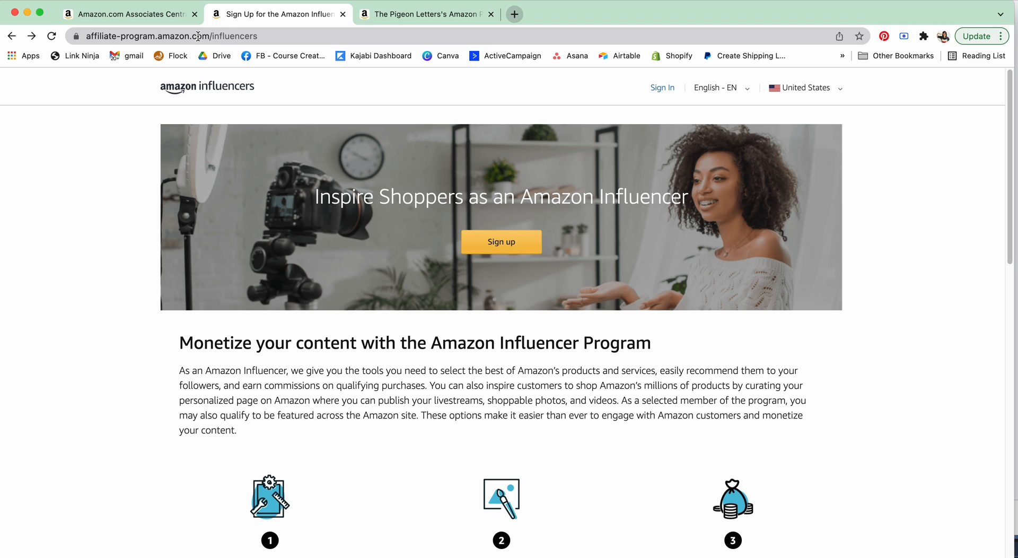
click(199, 36)
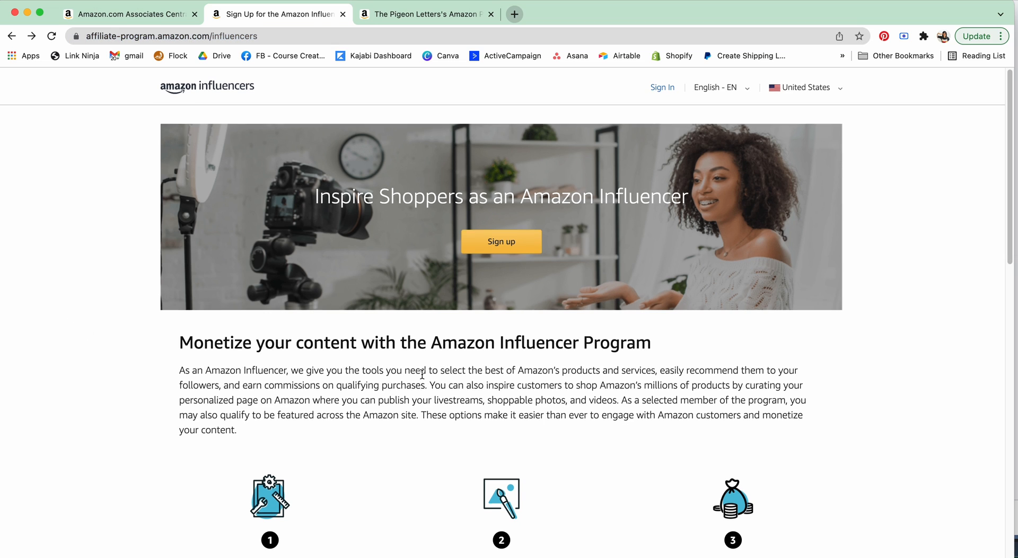
scroll(down, 3)
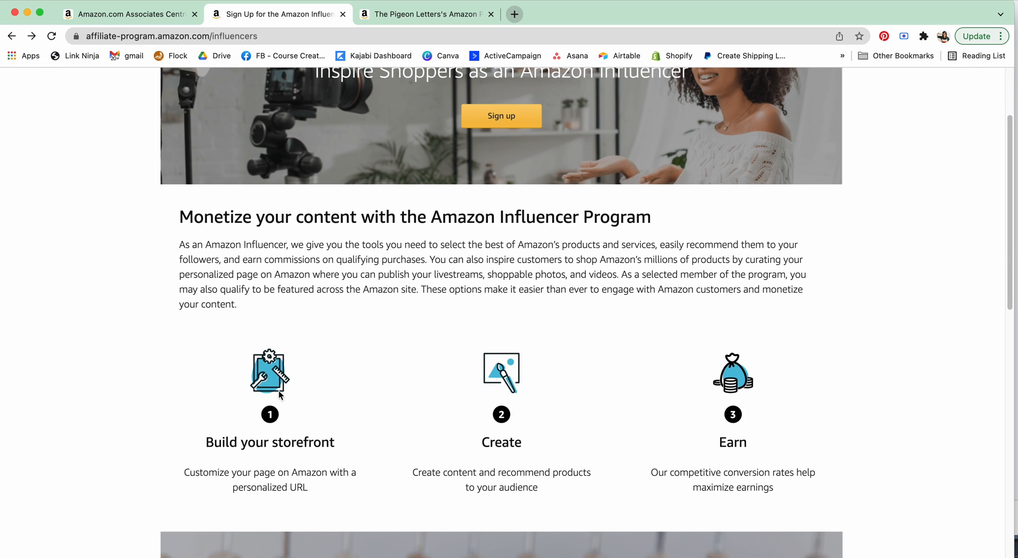
mouse_move(718, 358)
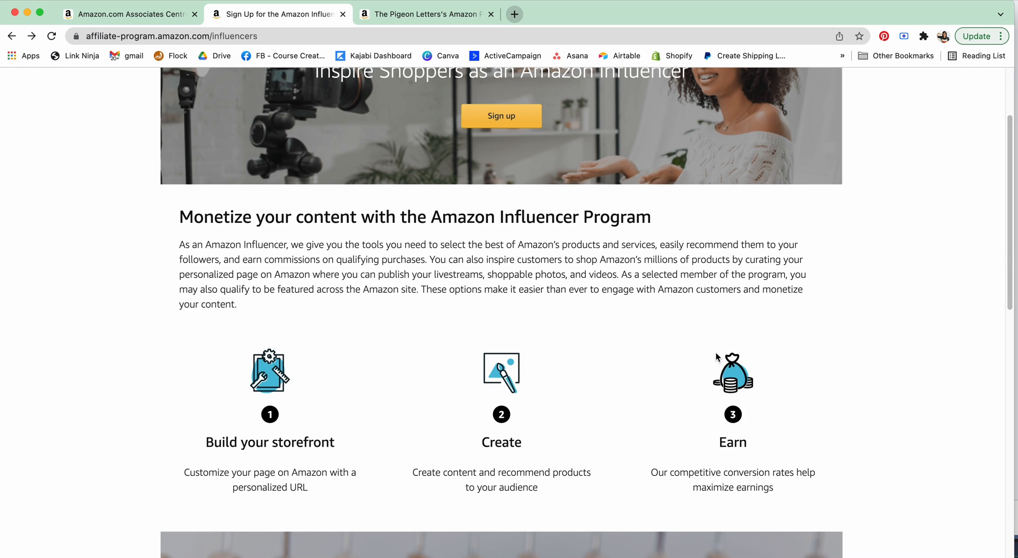
scroll(up, 3)
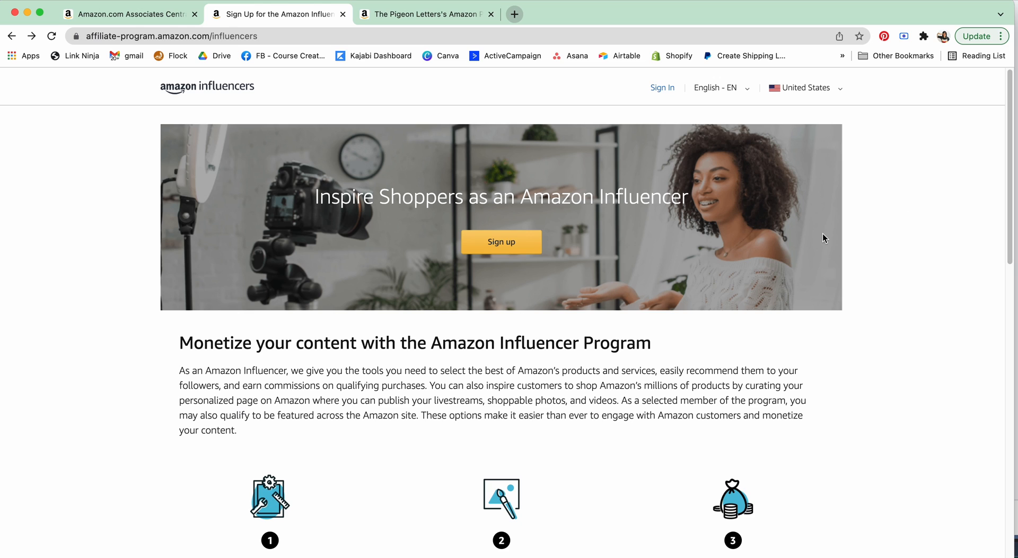
mouse_move(908, 394)
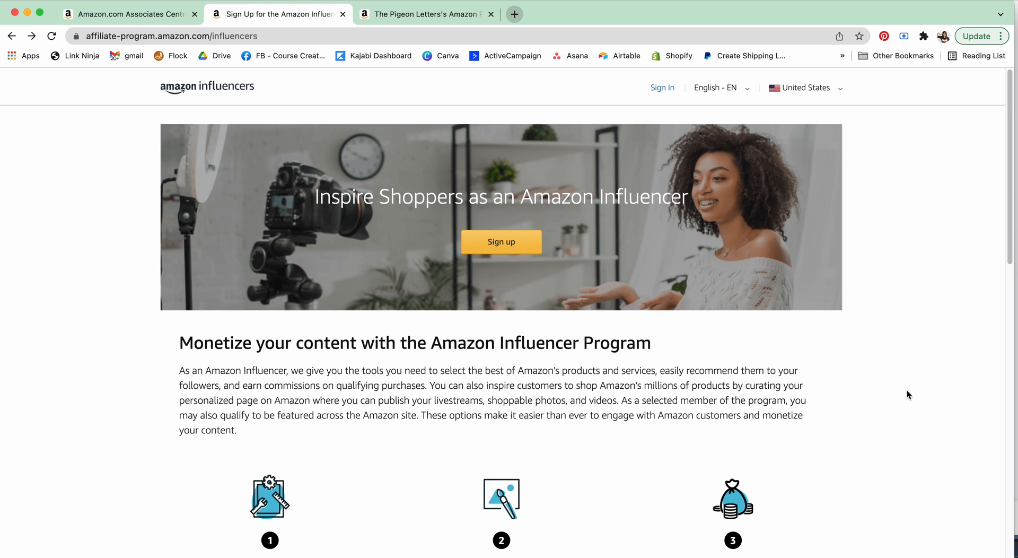
scroll(down, 3)
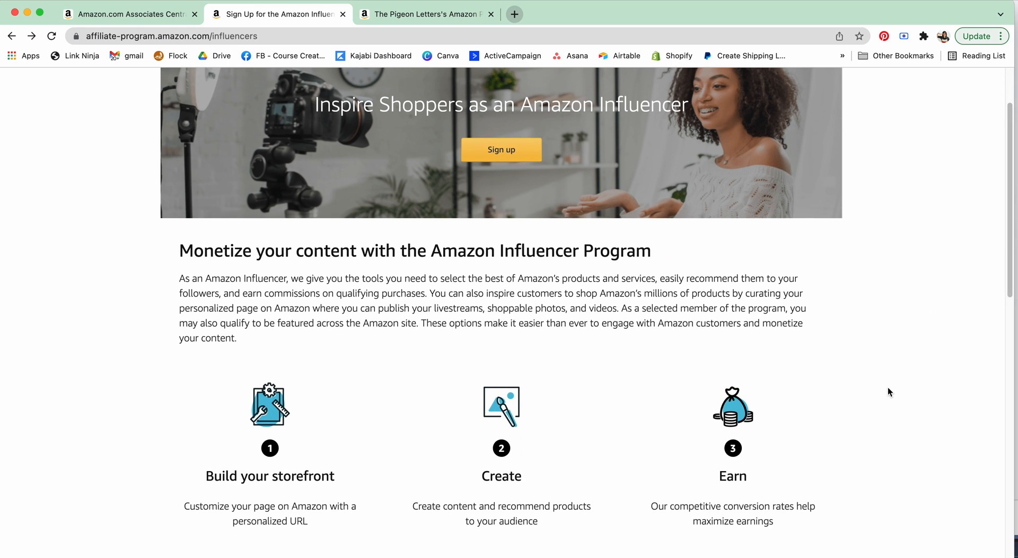
scroll(down, 3)
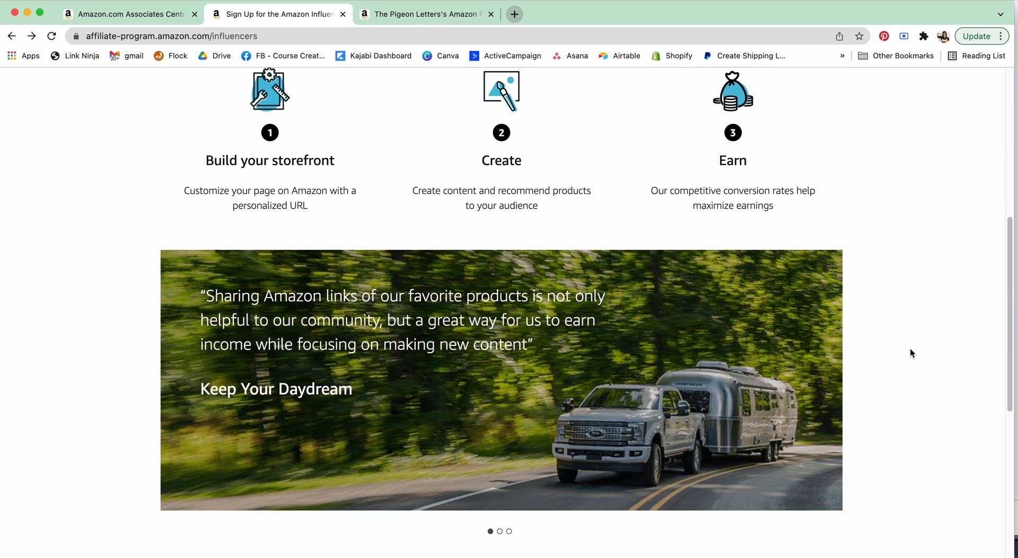
scroll(up, 3)
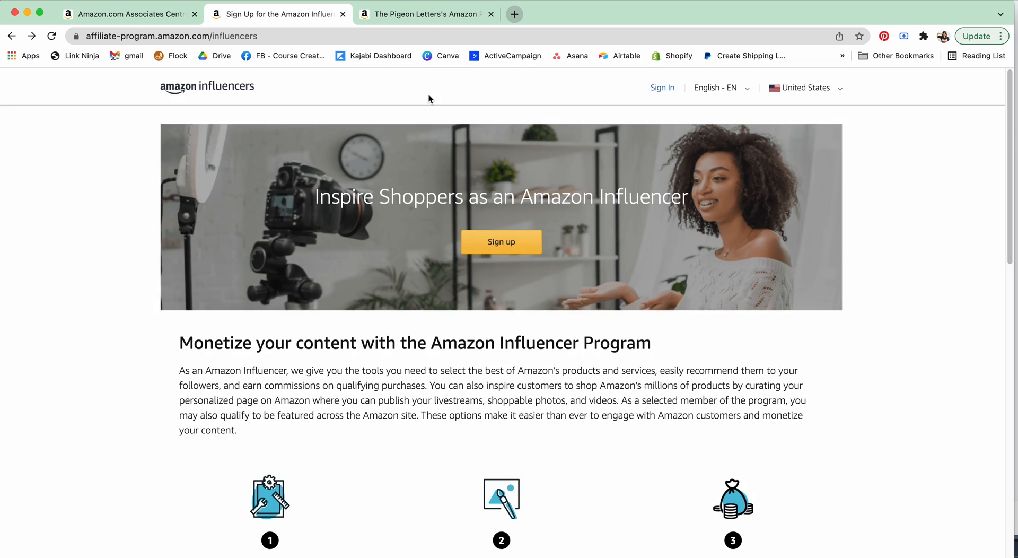
click(426, 15)
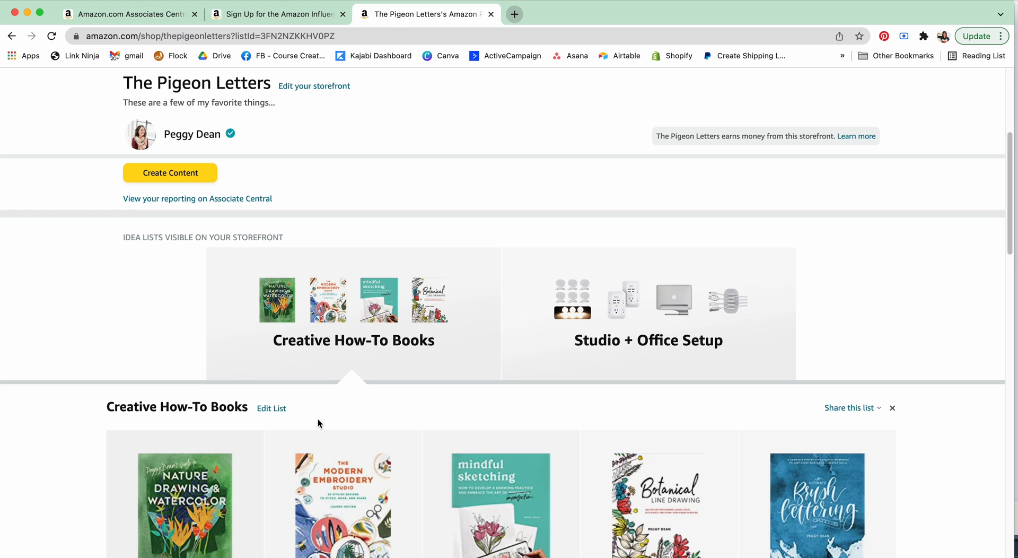
Scroll through The Pigeon Letters storefront page to review its idea lists.
scroll(up, 3)
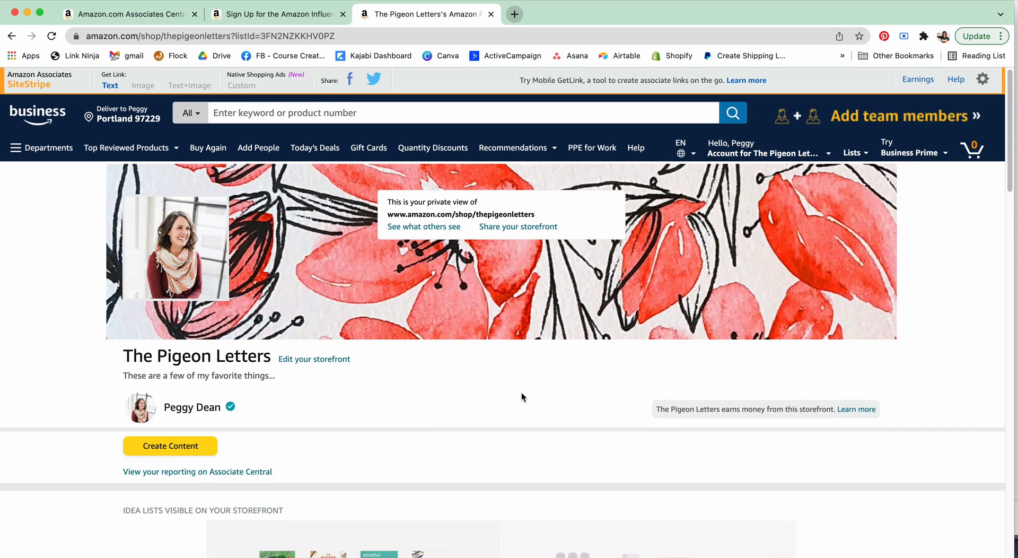
scroll(down, 3)
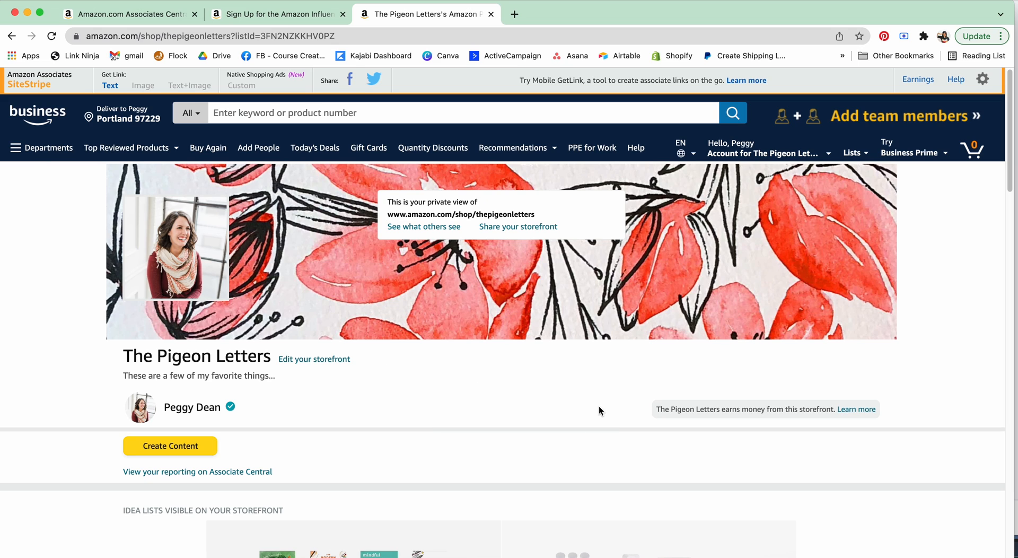
scroll(down, 3)
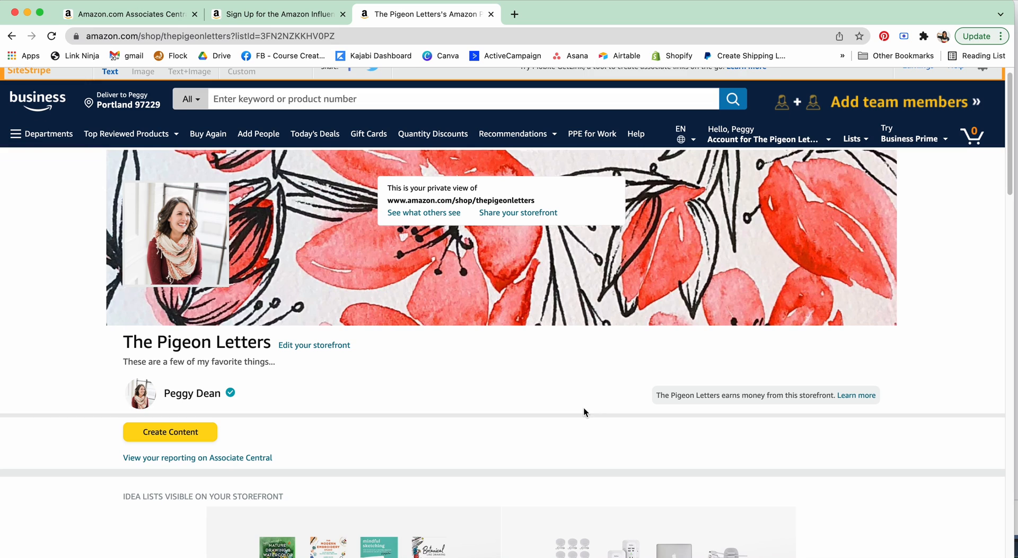
scroll(down, 3)
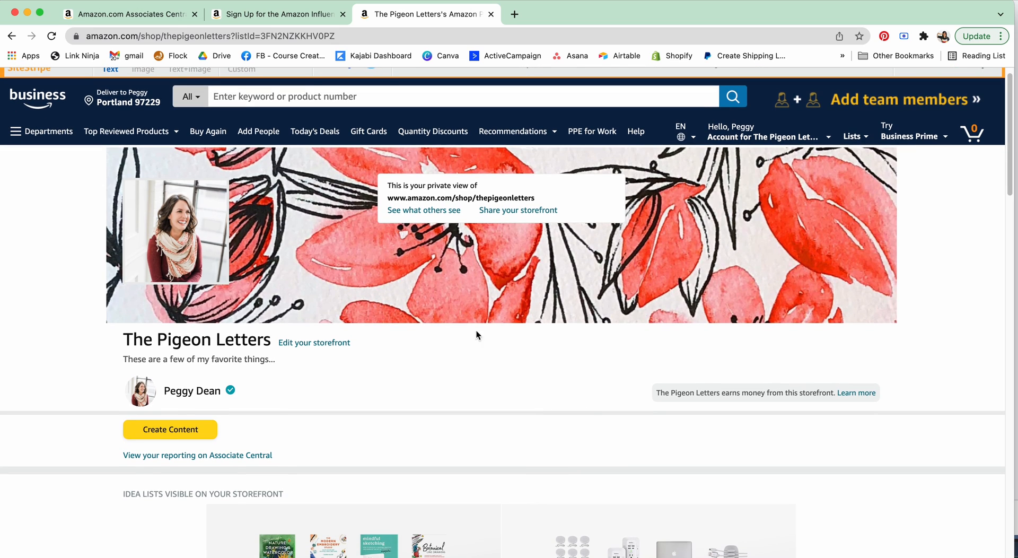
mouse_move(399, 423)
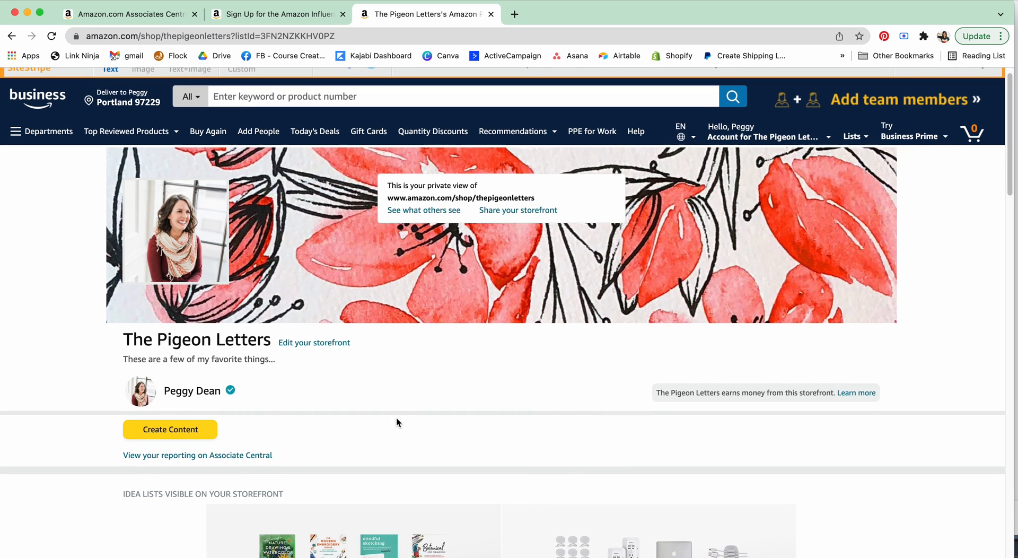
mouse_move(556, 424)
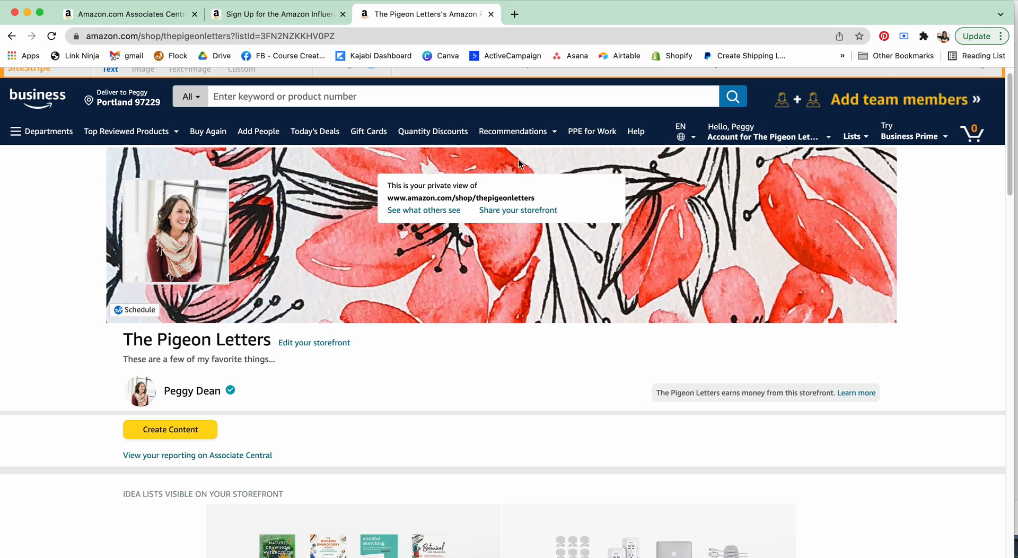
Reload the storefront and preview it as public visitors see it, with lists like Must Reads.
click(140, 36)
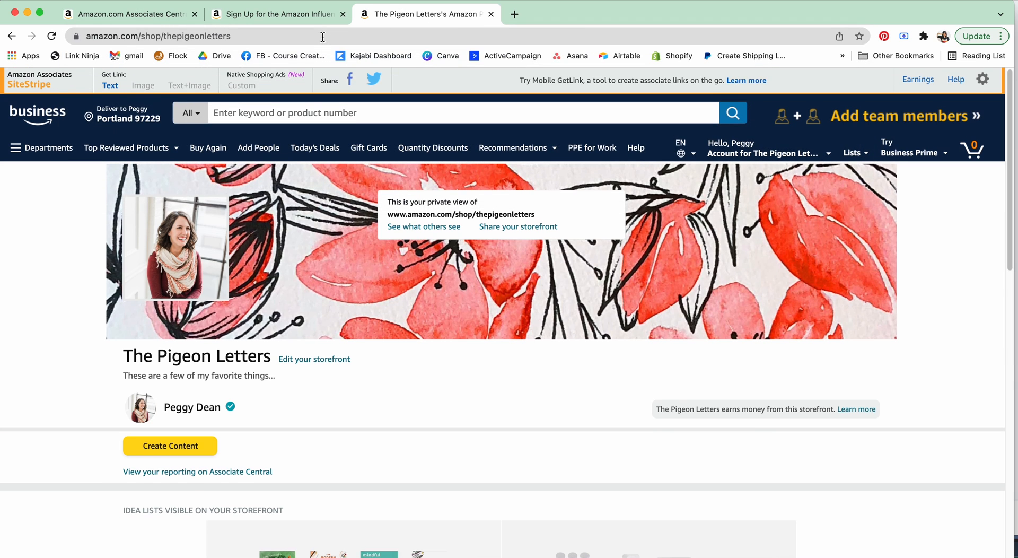
scroll(down, 3)
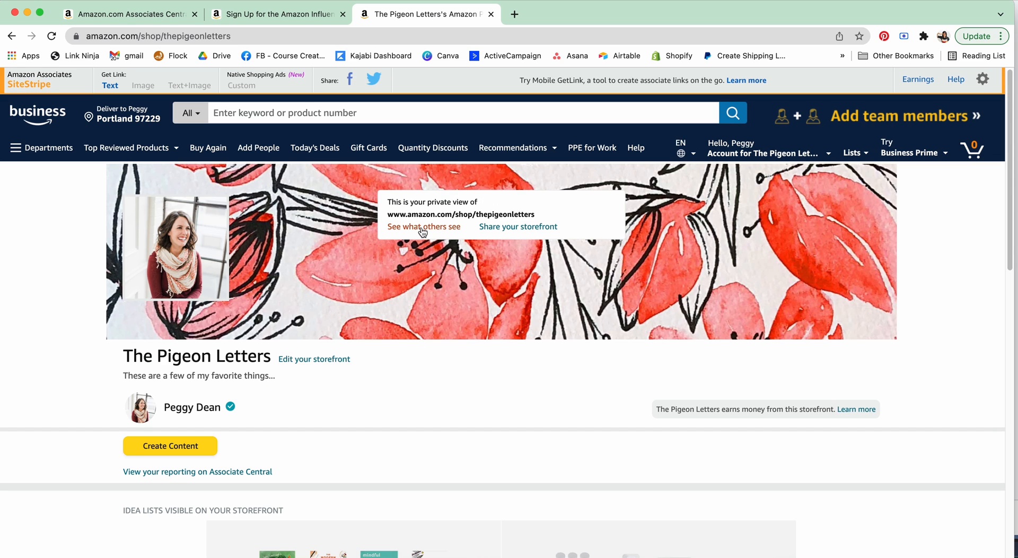
click(424, 227)
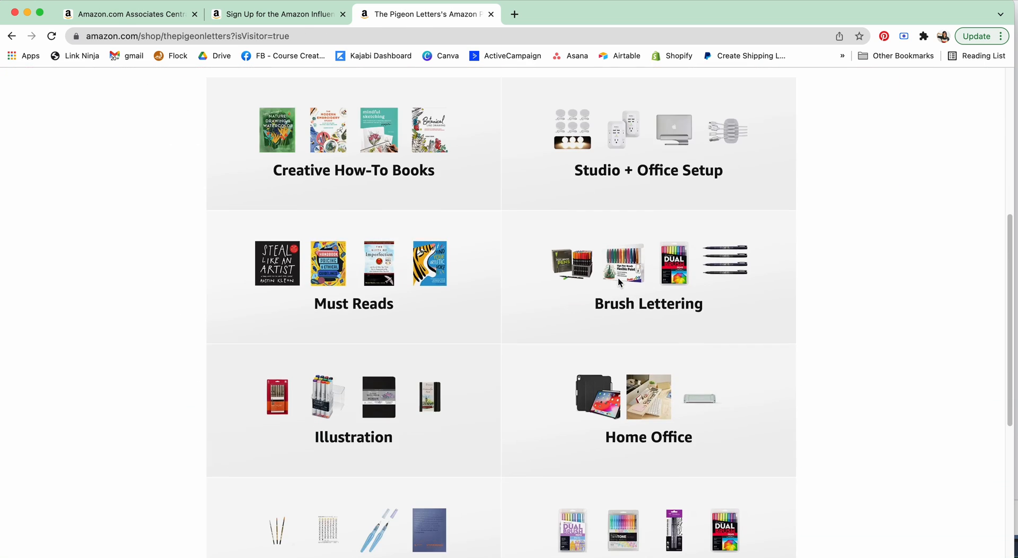
scroll(up, 3)
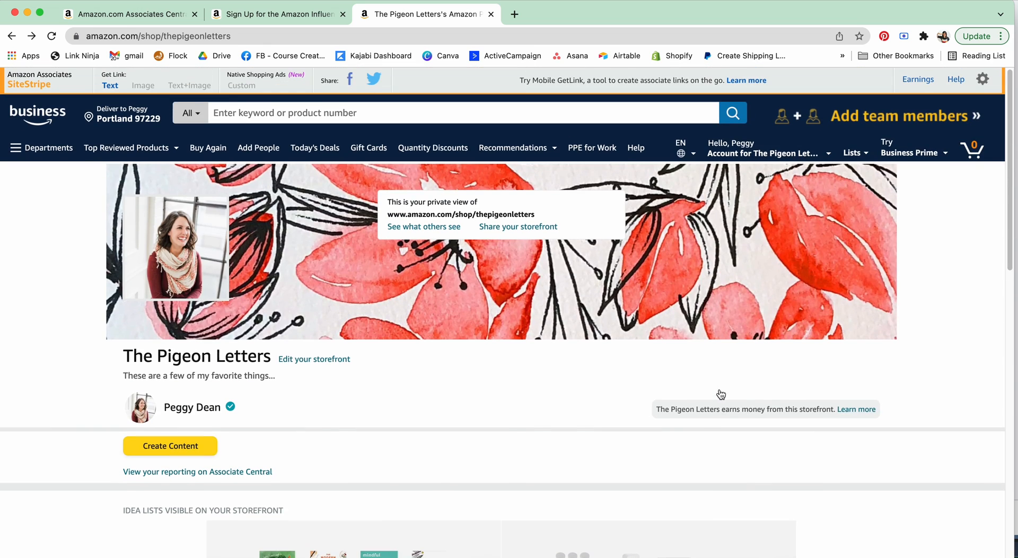
mouse_move(193, 456)
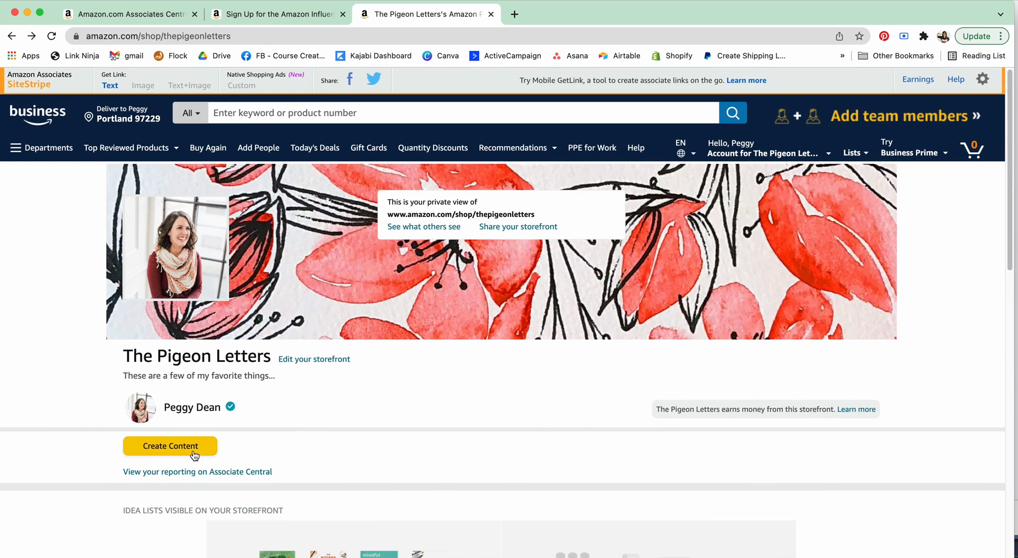
Start a new Idea List from the Create Content options.
click(170, 446)
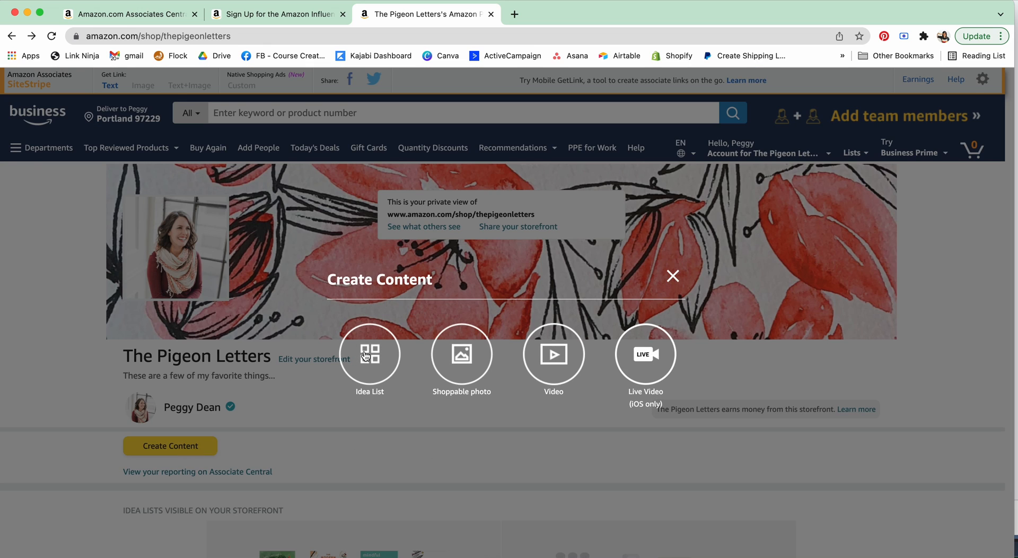
mouse_move(513, 484)
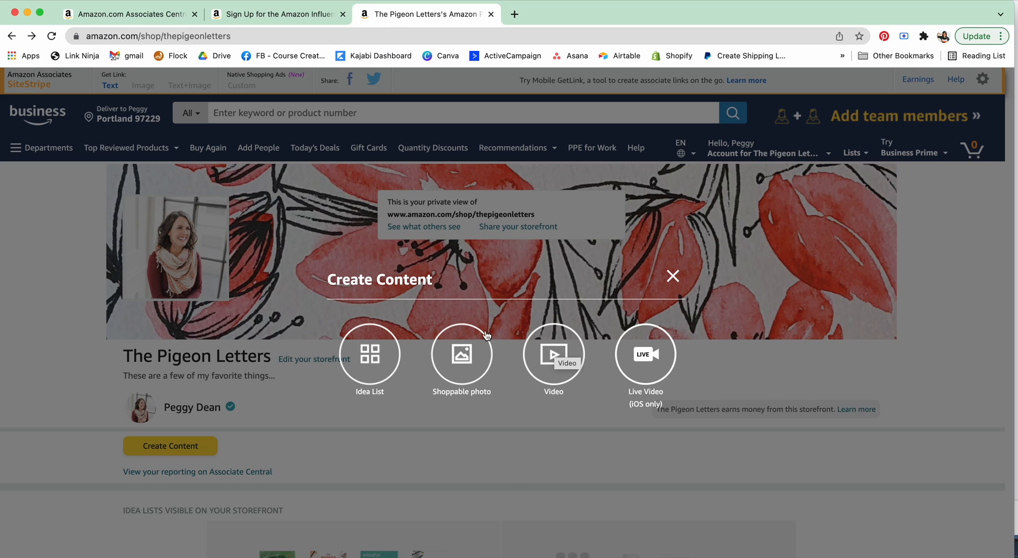
mouse_move(519, 399)
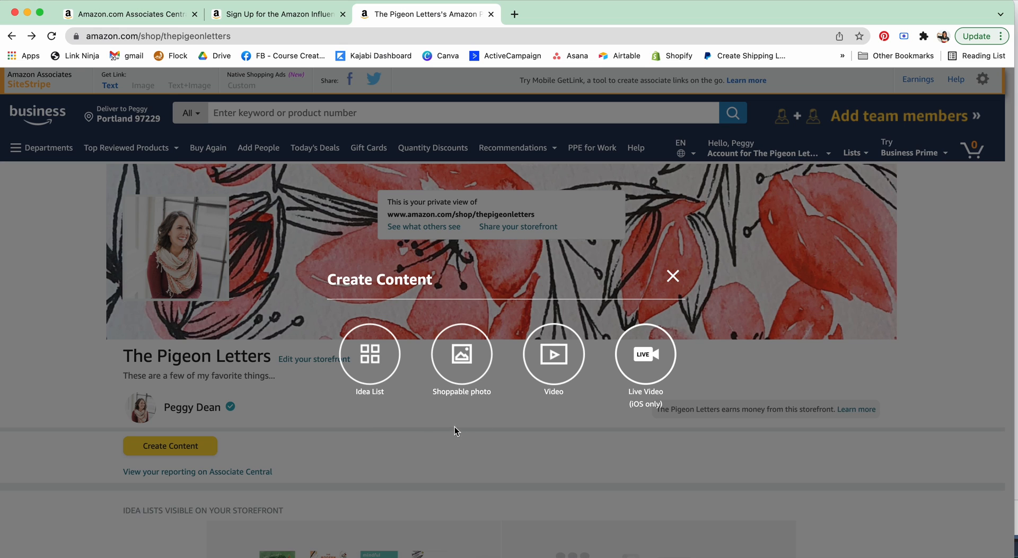
click(369, 354)
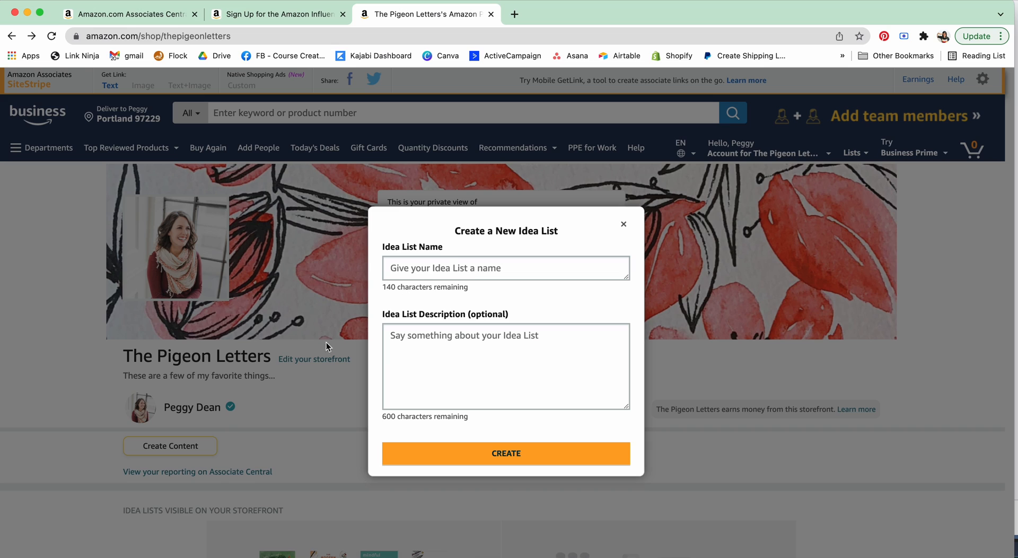
Name the idea list 'Favorite Home Products', skip the description, and create it.
click(506, 269)
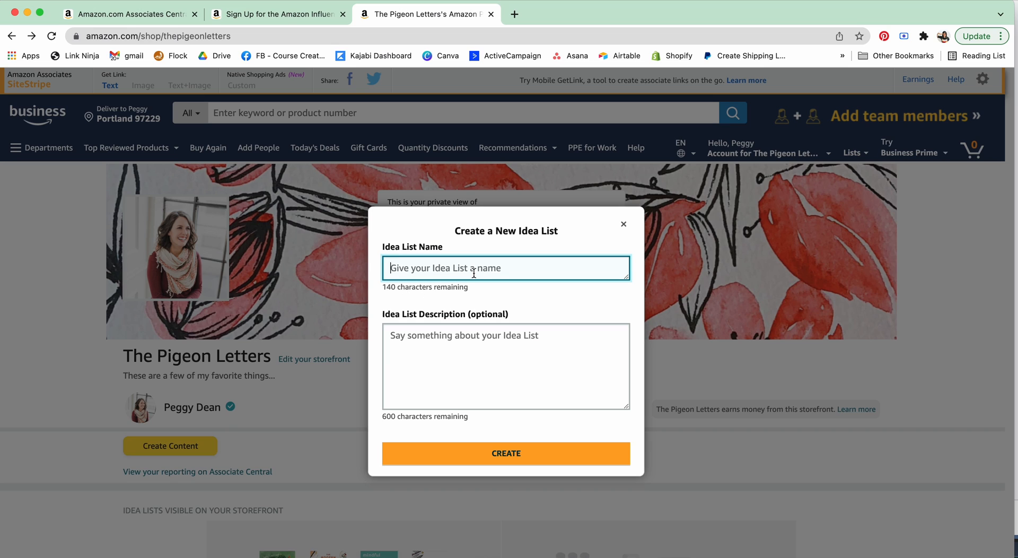
text(Favorite HO)
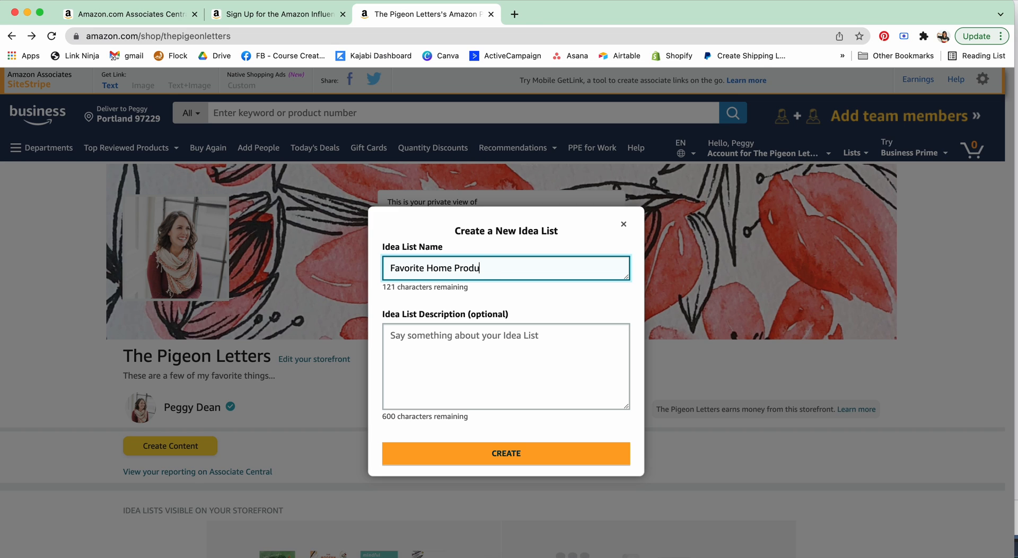
click(505, 367)
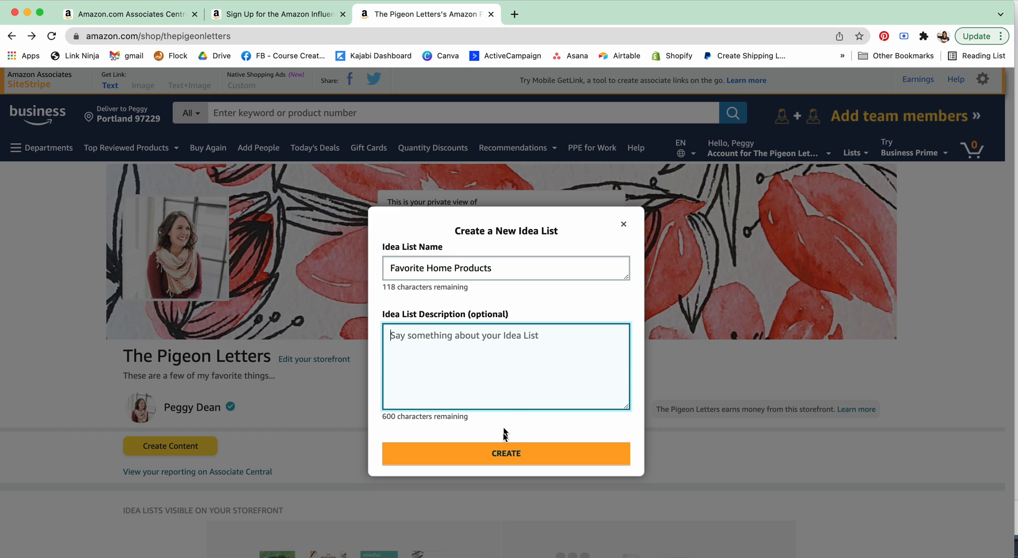
click(506, 454)
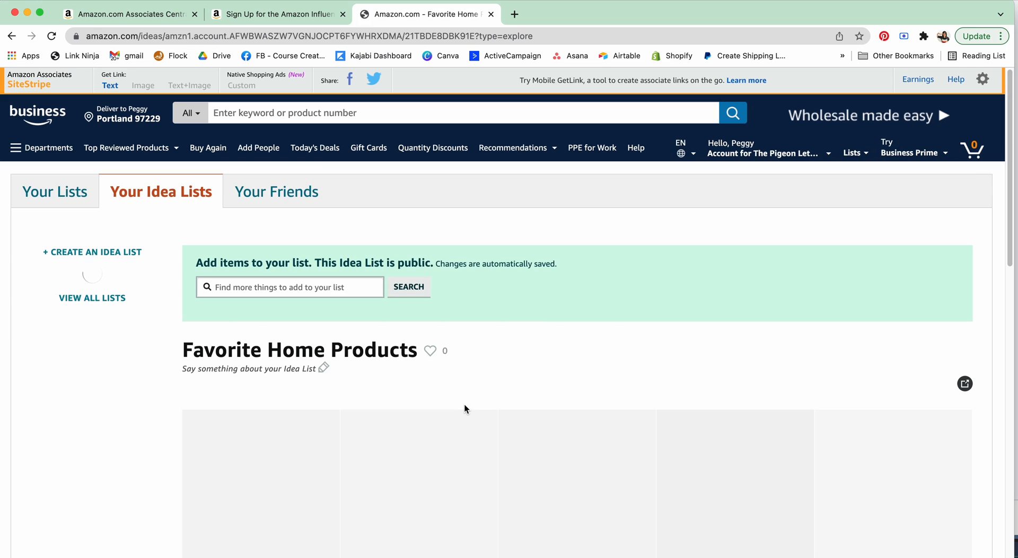
Search 'ember mug' in the Find more things to add box.
scroll(down, 3)
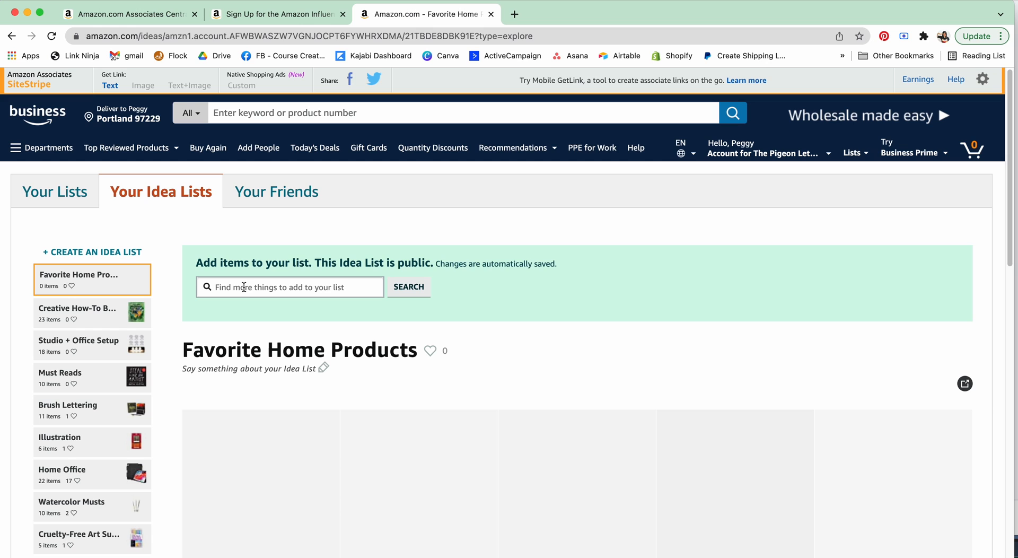
text(ember mug)
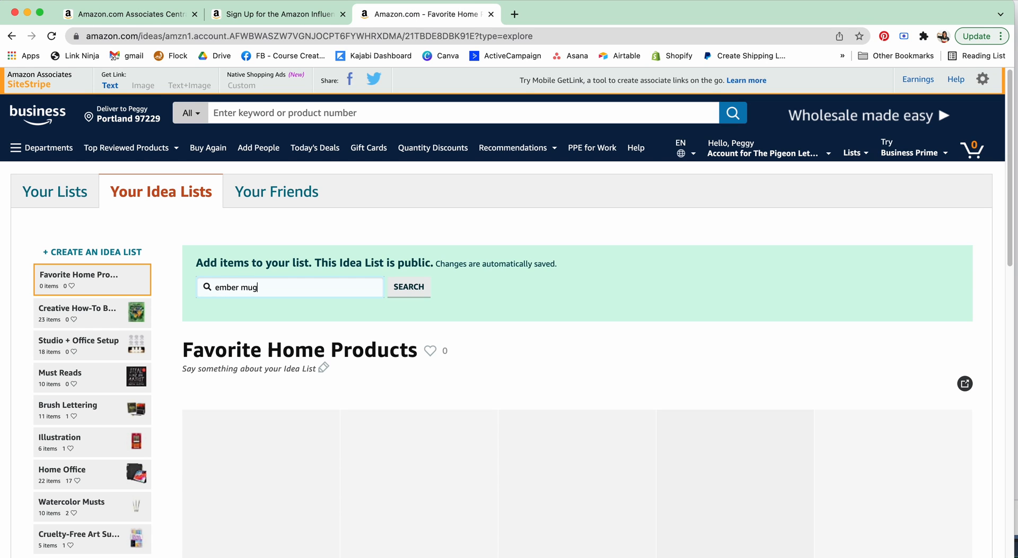
click(408, 288)
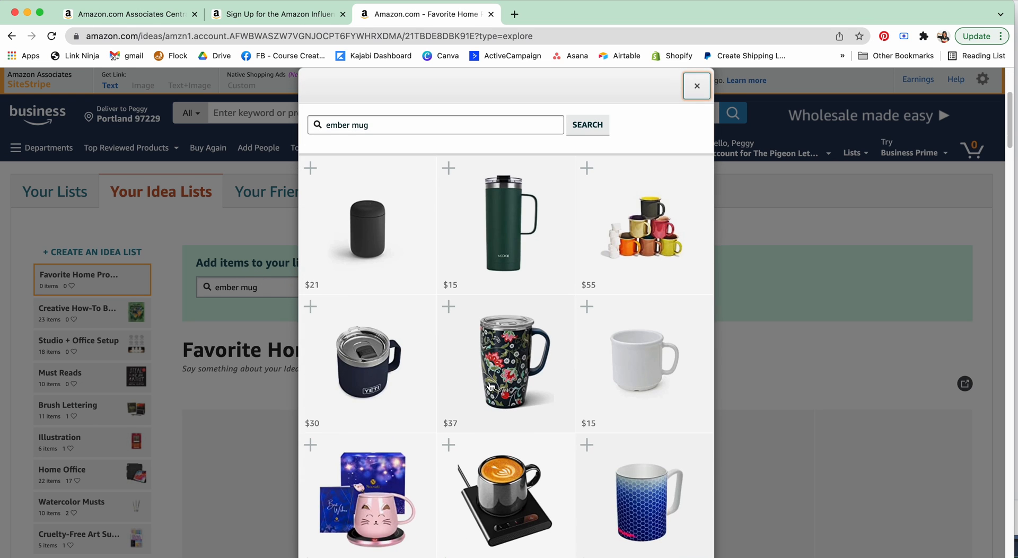
mouse_move(399, 267)
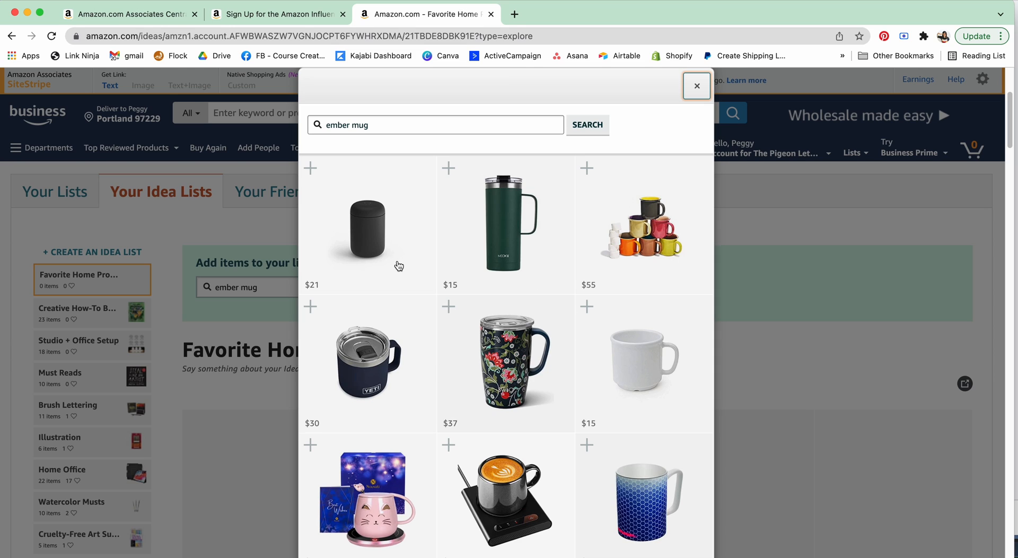
mouse_move(478, 454)
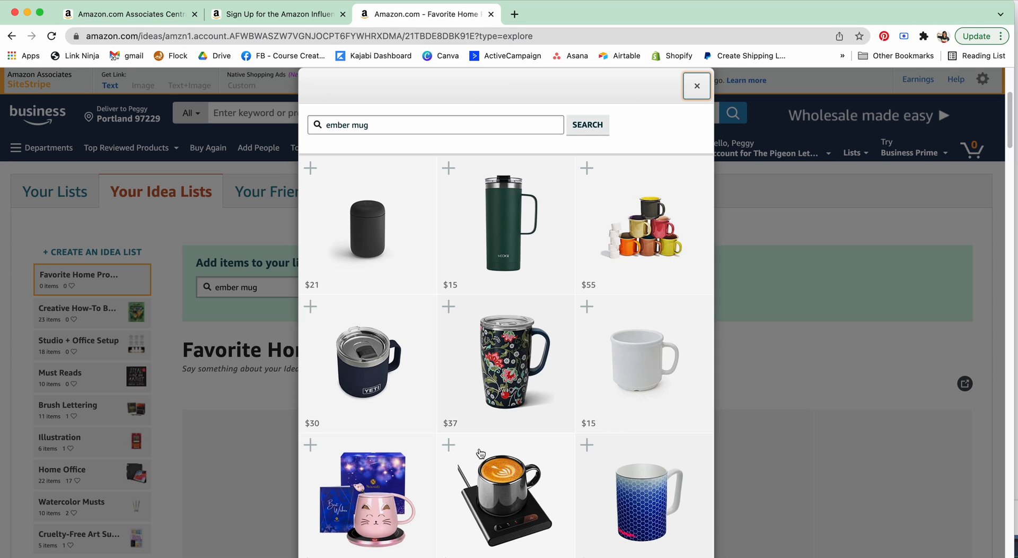
mouse_move(569, 389)
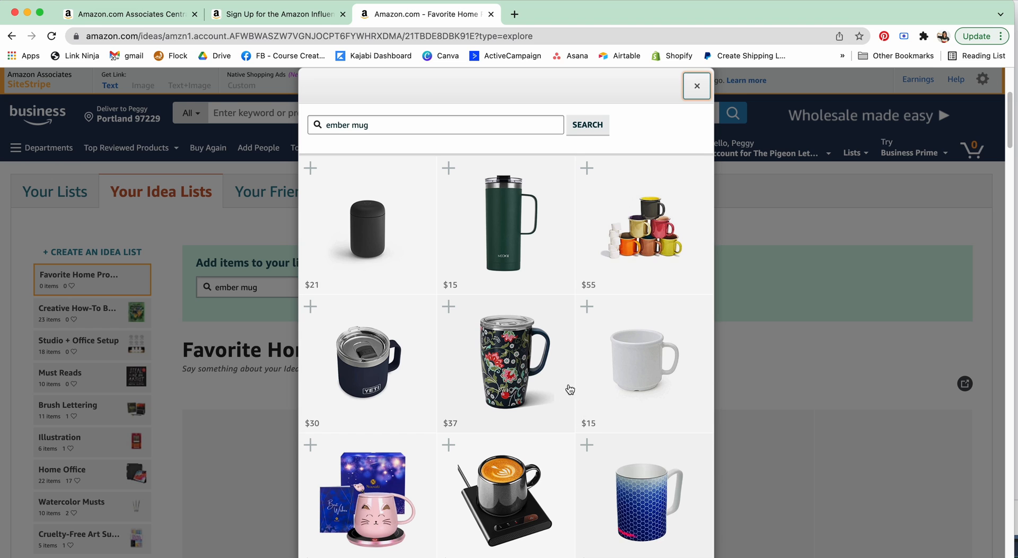
scroll(down, 3)
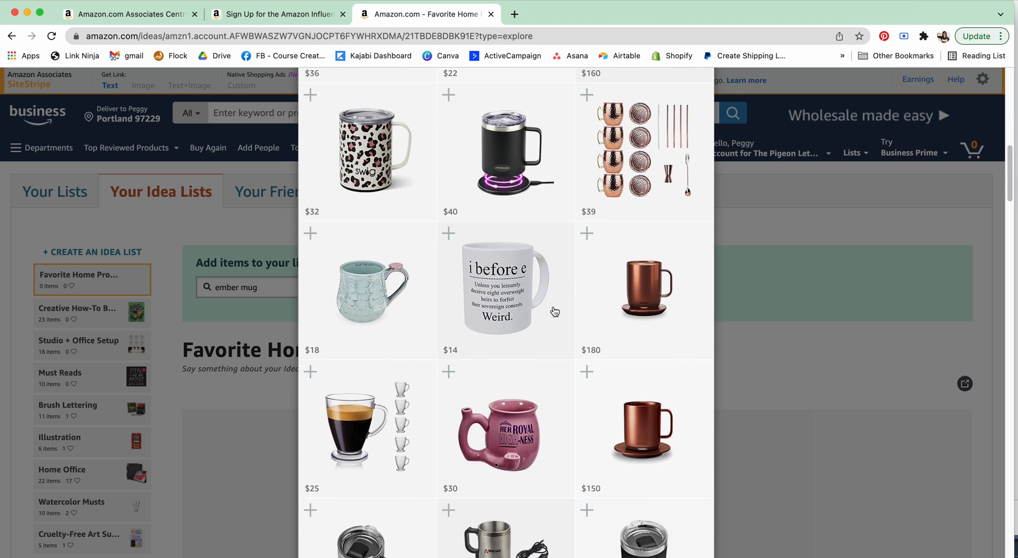
scroll(down, 3)
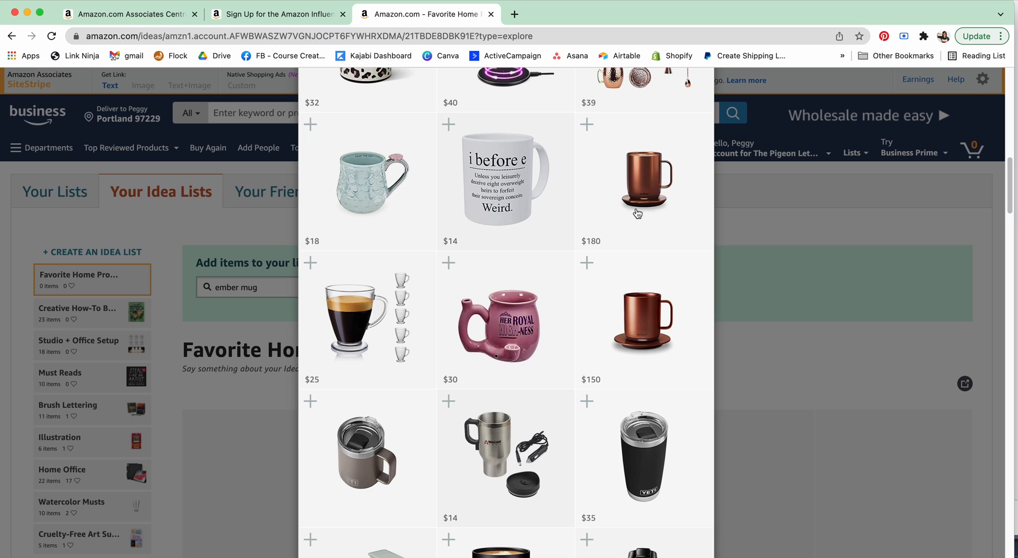
scroll(down, 3)
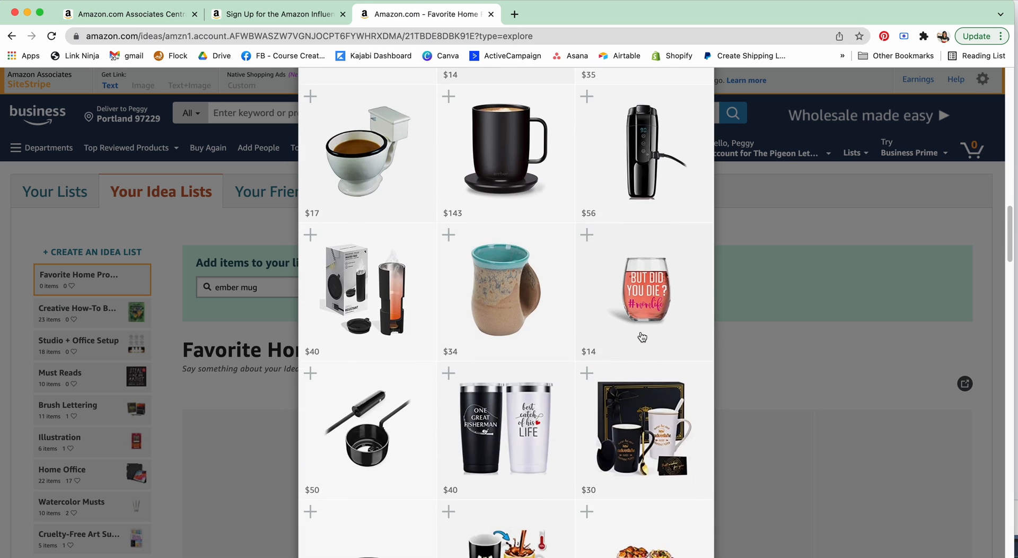
scroll(down, 3)
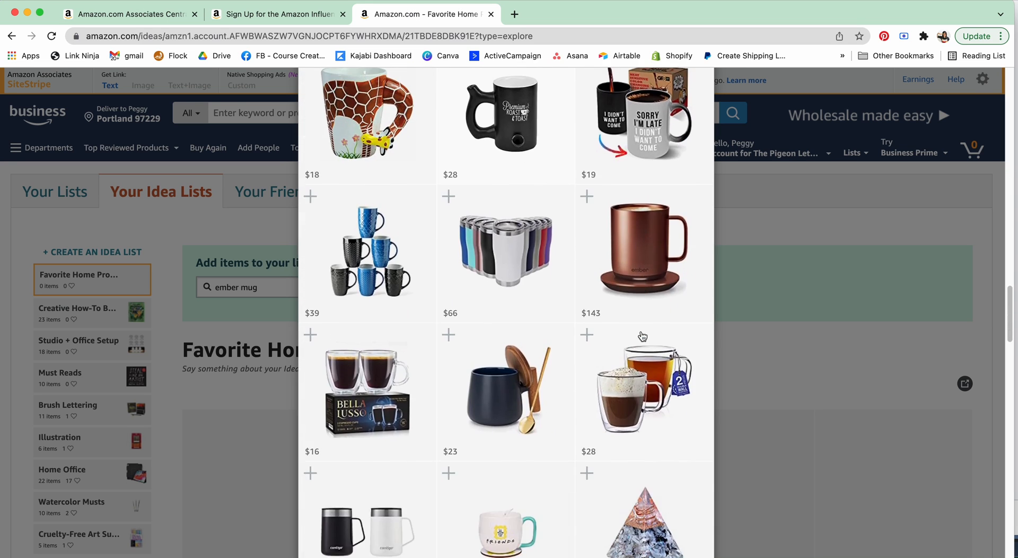
scroll(down, 3)
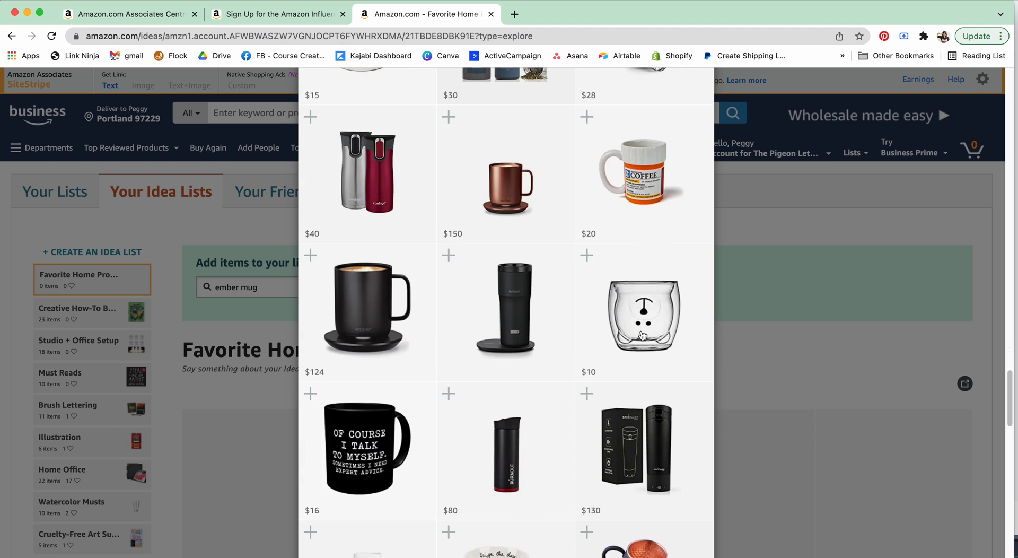
scroll(down, 3)
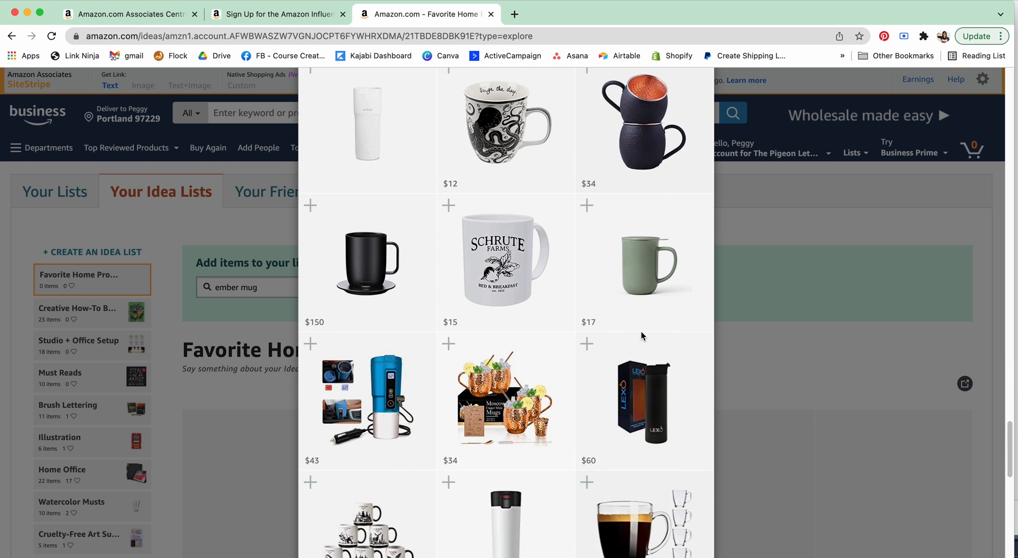
scroll(down, 3)
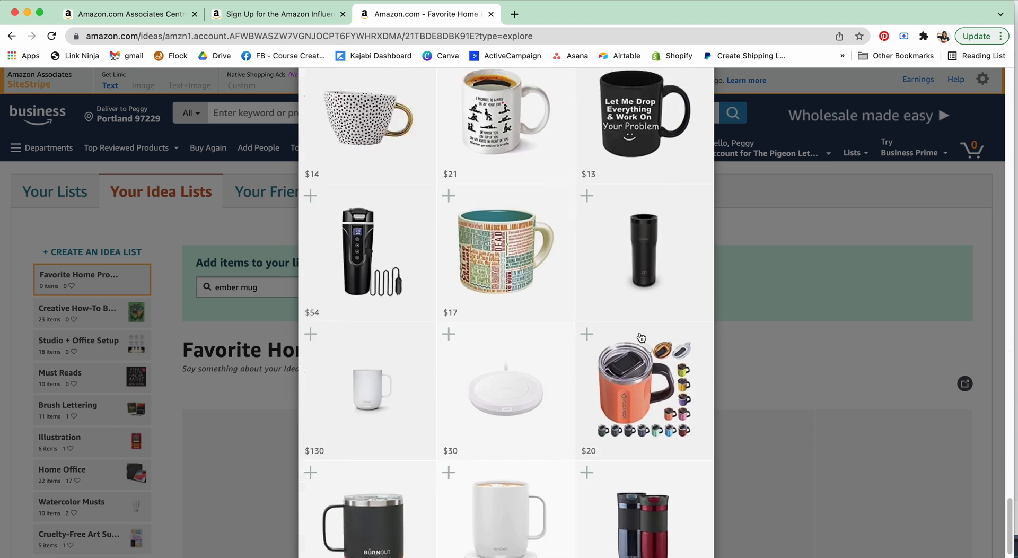
scroll(down, 3)
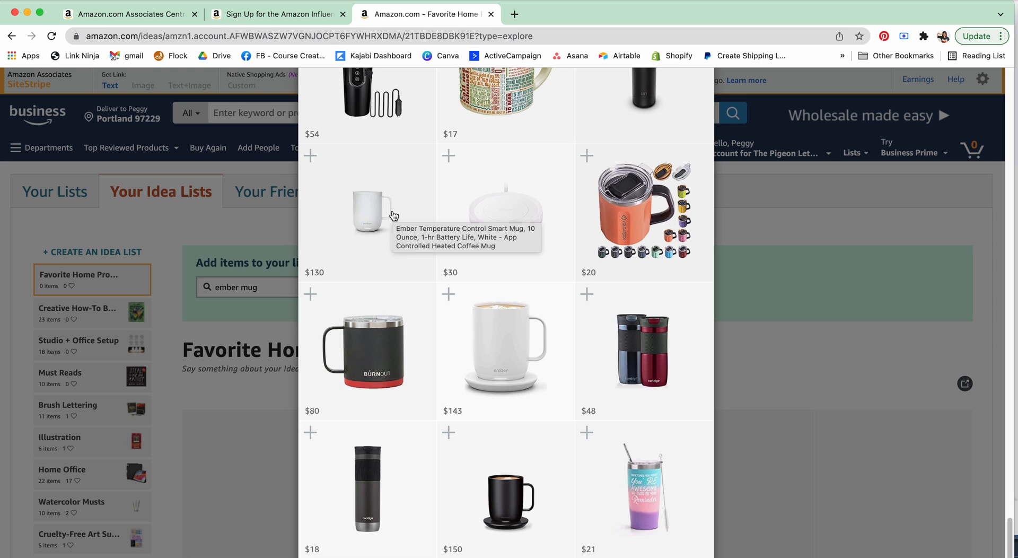
mouse_move(505, 388)
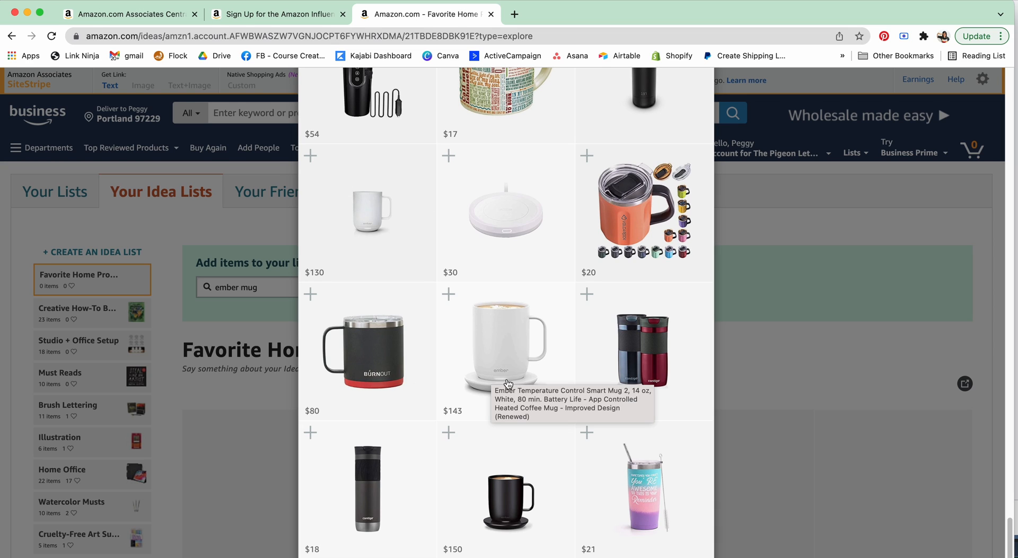
mouse_move(499, 353)
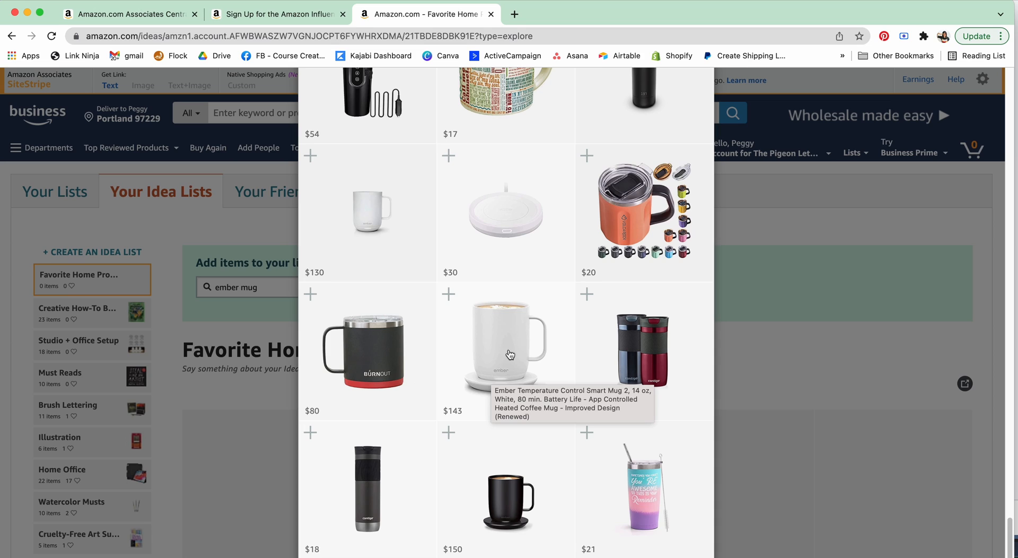
mouse_move(570, 246)
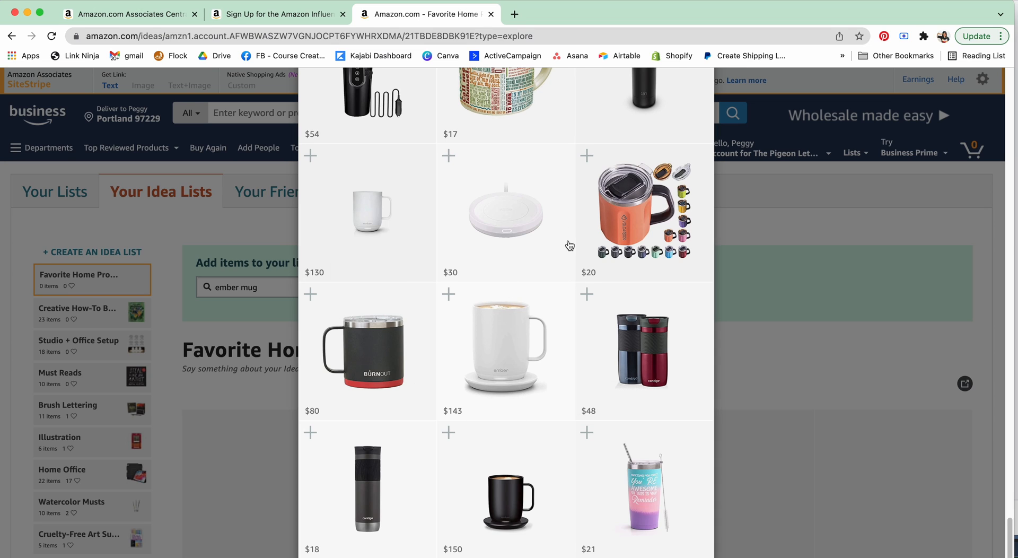
mouse_move(448, 301)
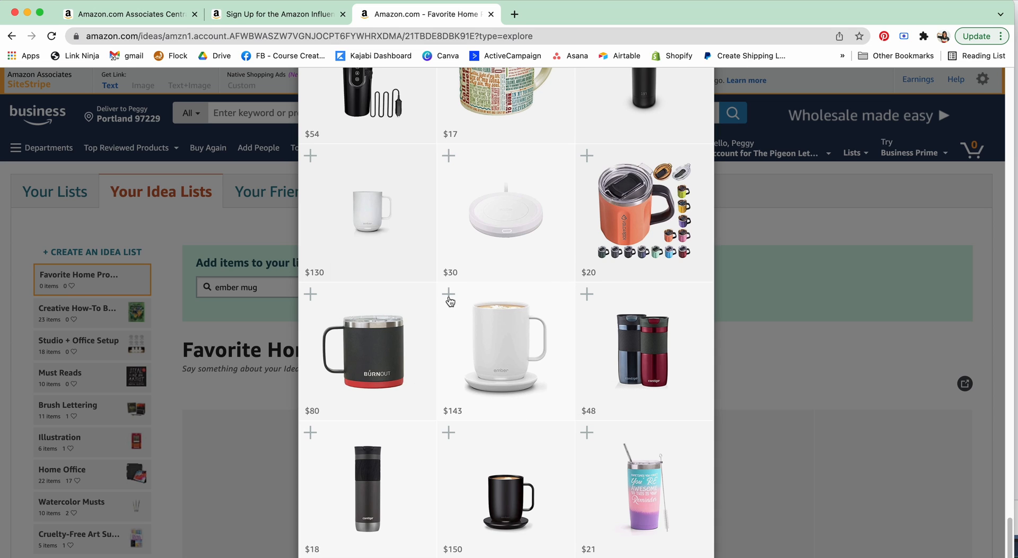
mouse_move(460, 310)
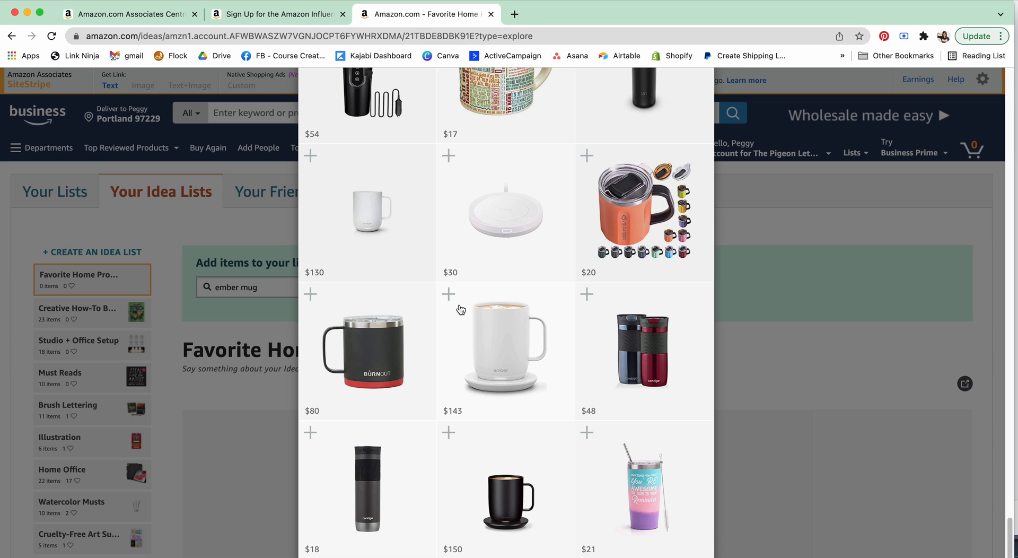
Add the white Ember mug to the list with the comment 'Changed my tea game.'.
click(448, 294)
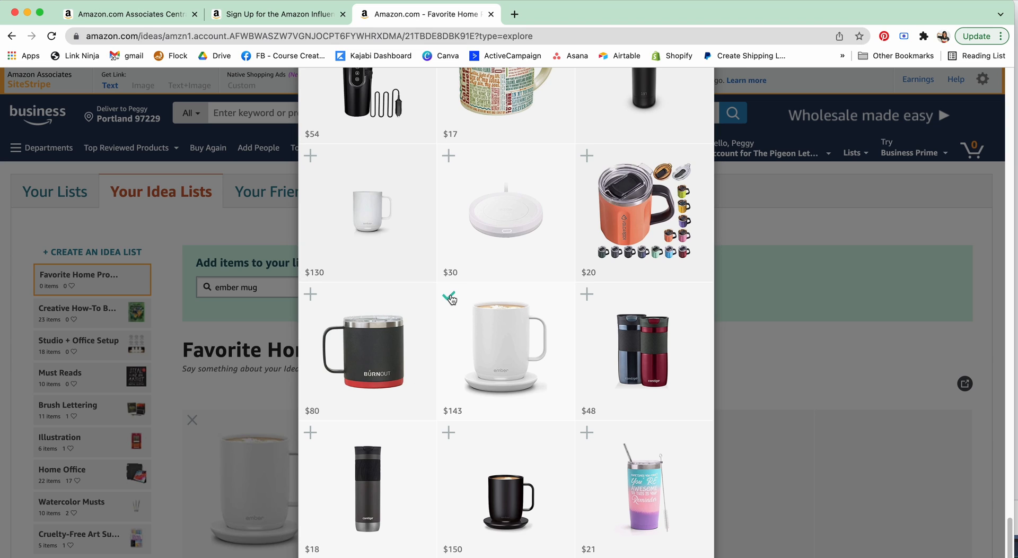
click(448, 295)
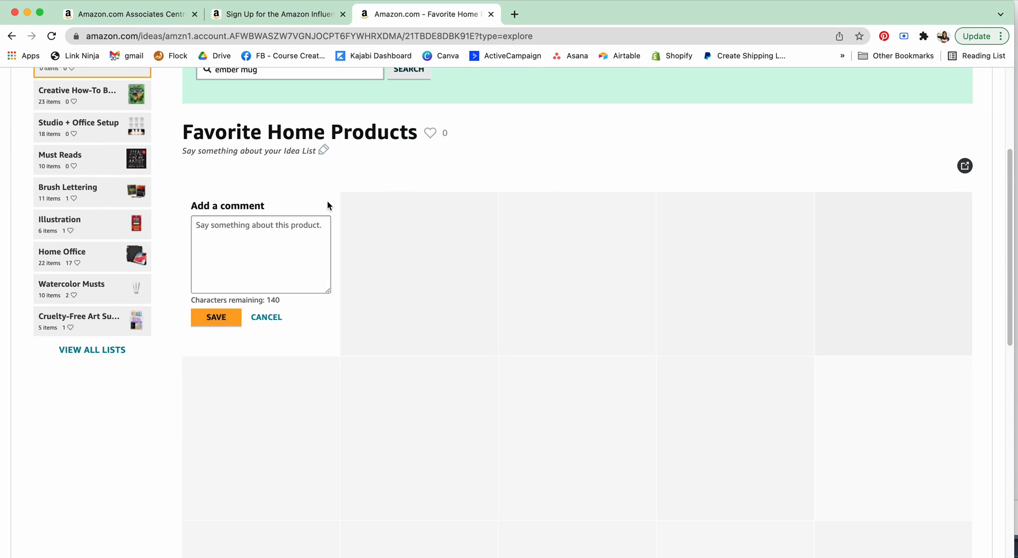
click(261, 255)
text(I can't live without this!)
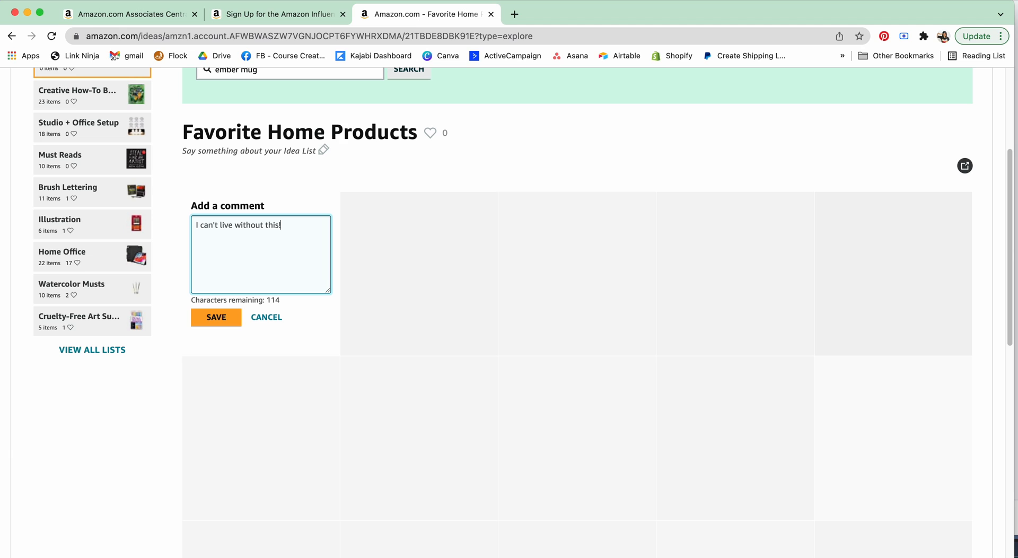
text(Changed my tea g)
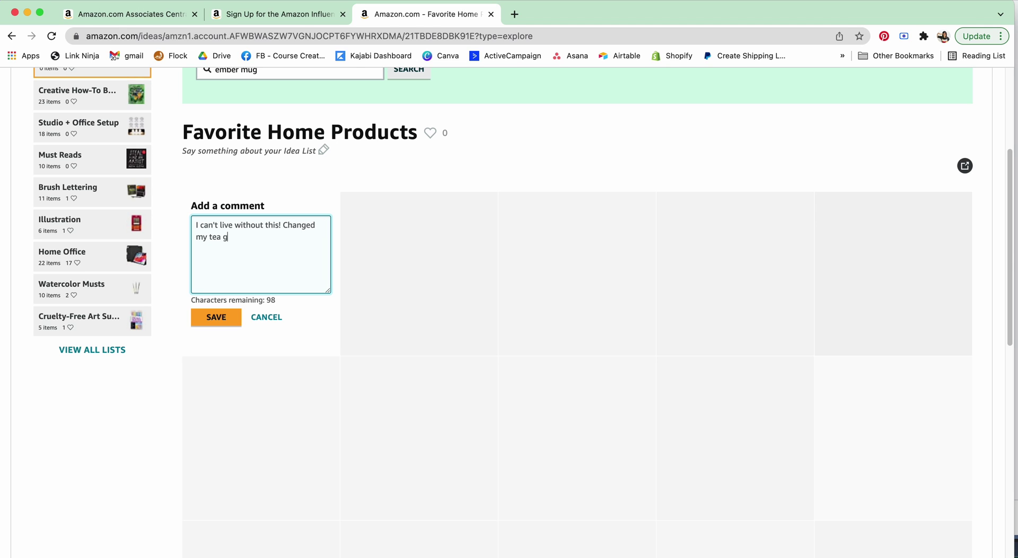
text(ame.)
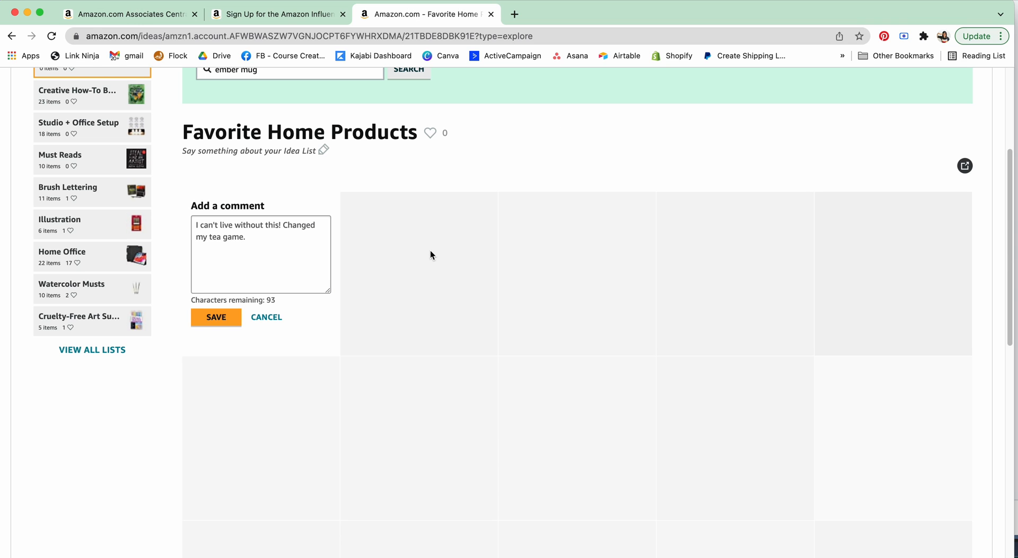
mouse_move(224, 317)
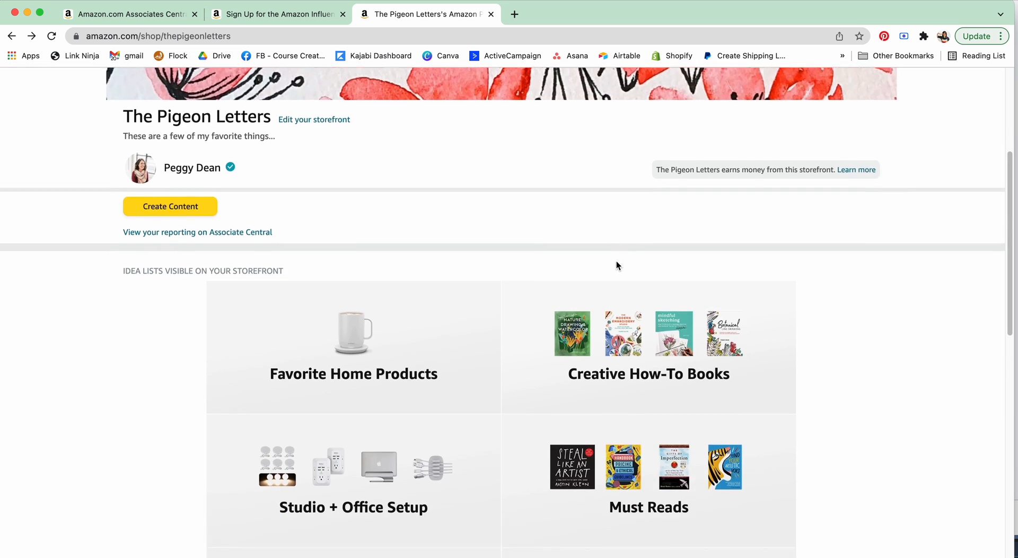
Expand Favorite Home Products on the storefront to see the $142 white Ember mug.
scroll(down, 3)
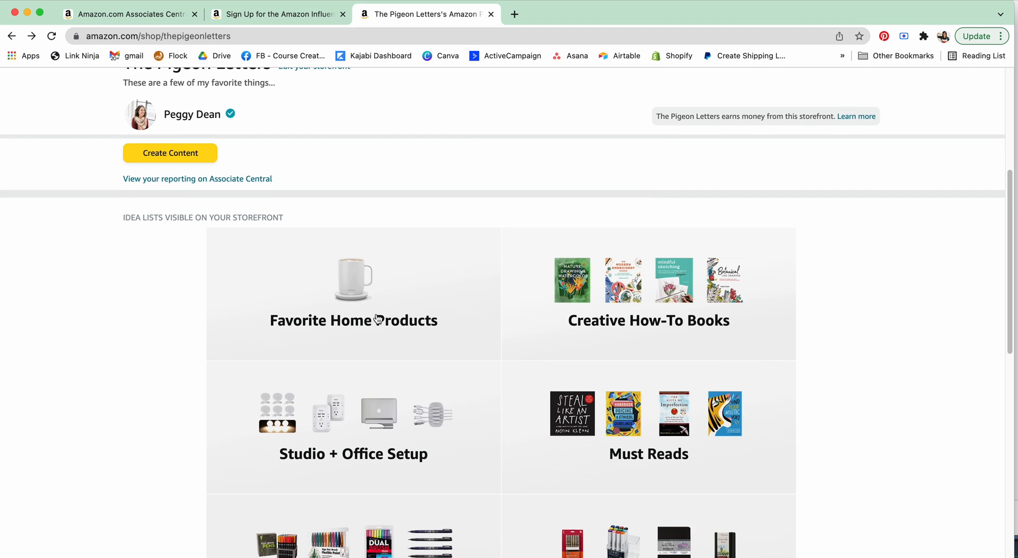
click(376, 320)
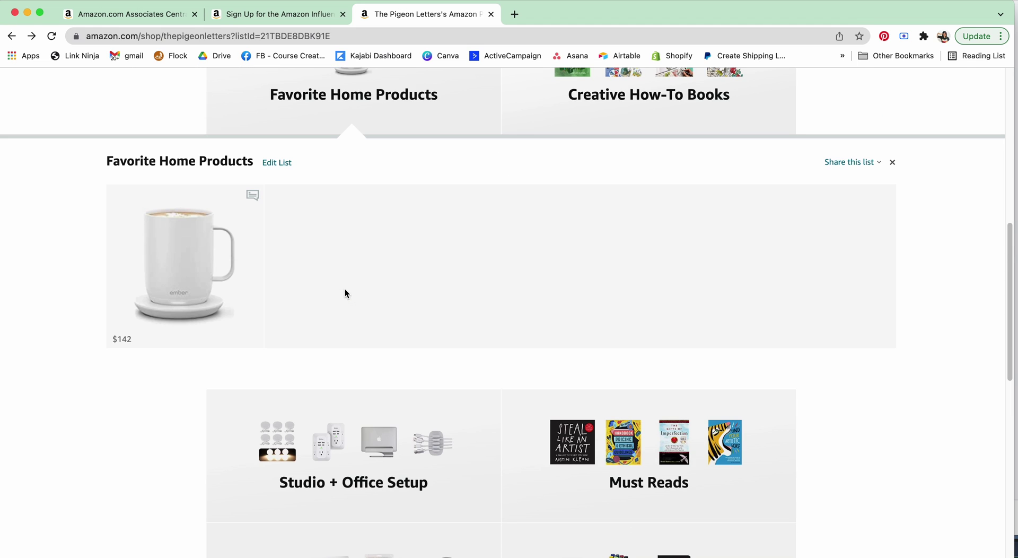
scroll(up, 3)
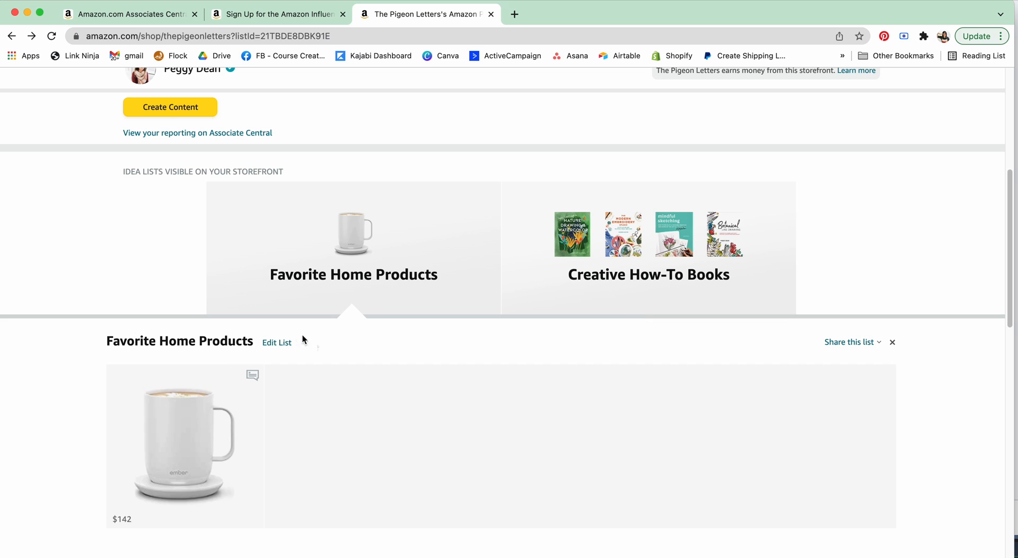
mouse_move(272, 352)
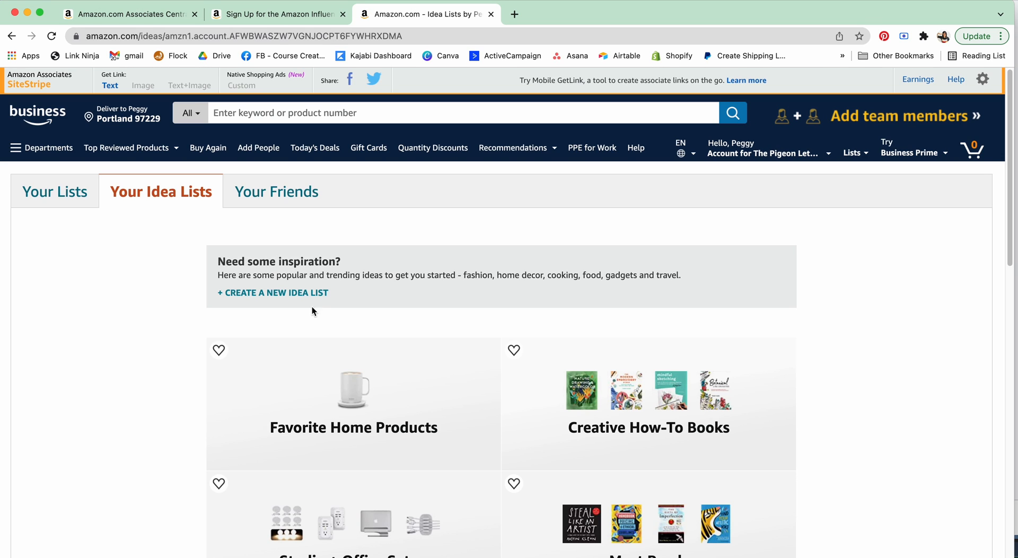
mouse_move(926, 410)
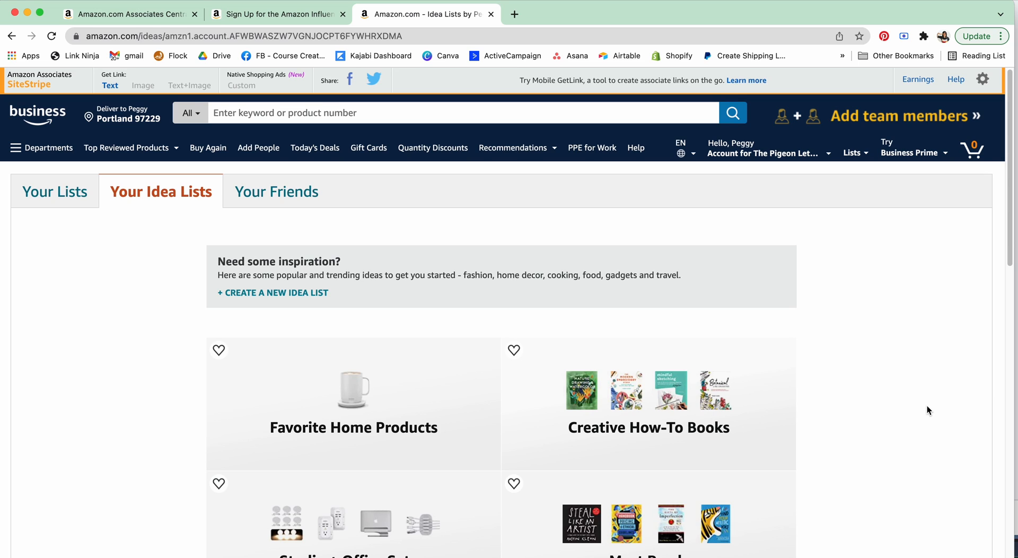
mouse_move(898, 363)
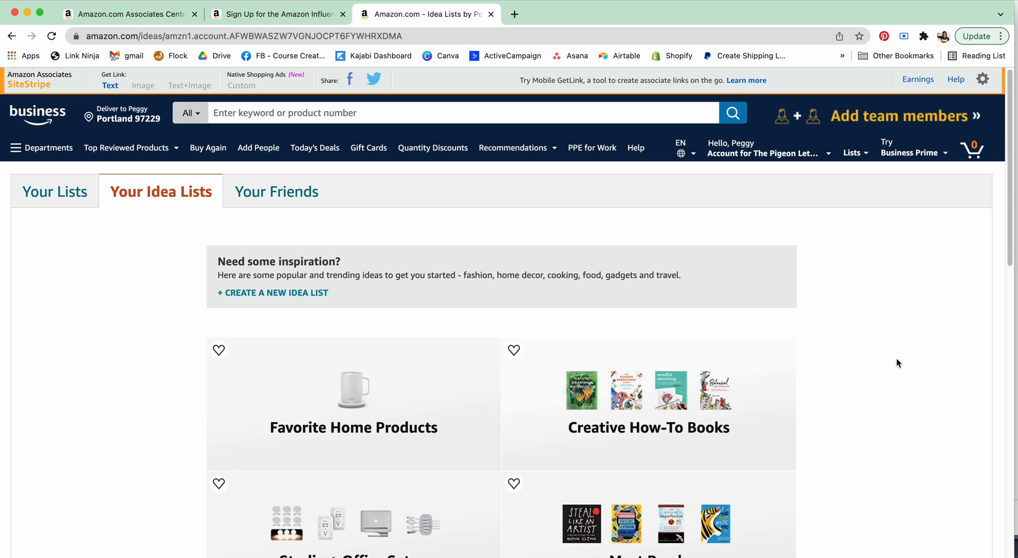
mouse_move(778, 416)
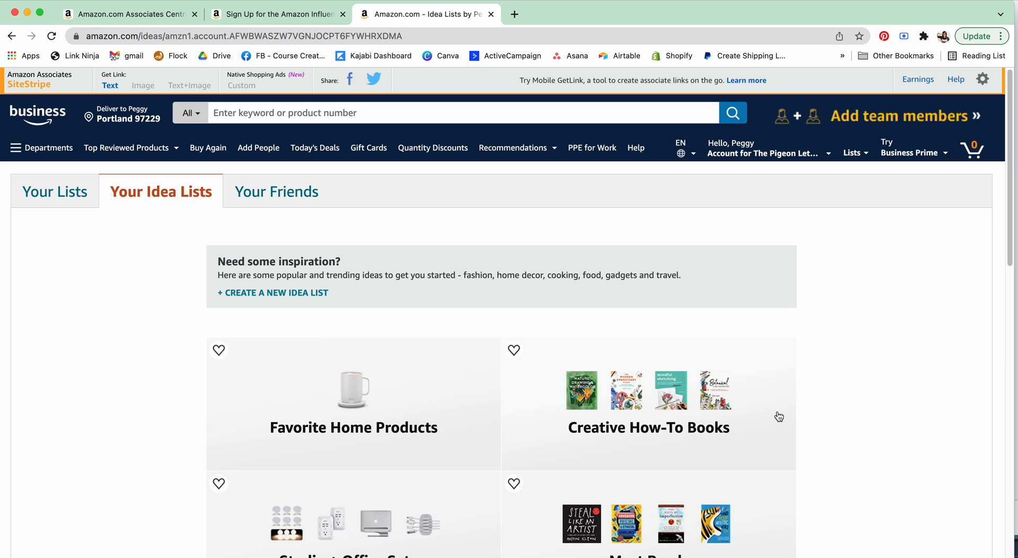
scroll(down, 3)
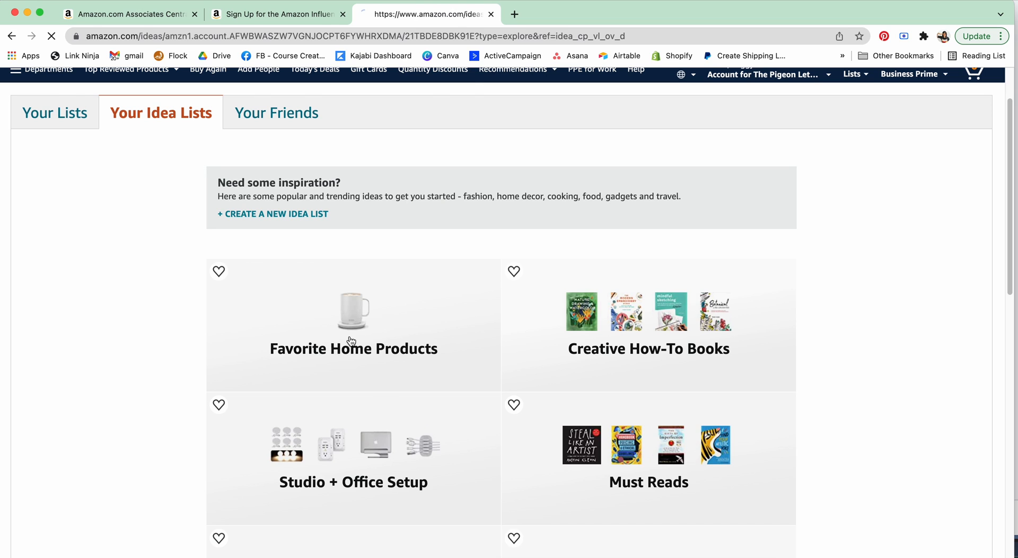
Revisit the Favorite Home Products list, go back, and show then dismiss its Share this list popup.
click(352, 340)
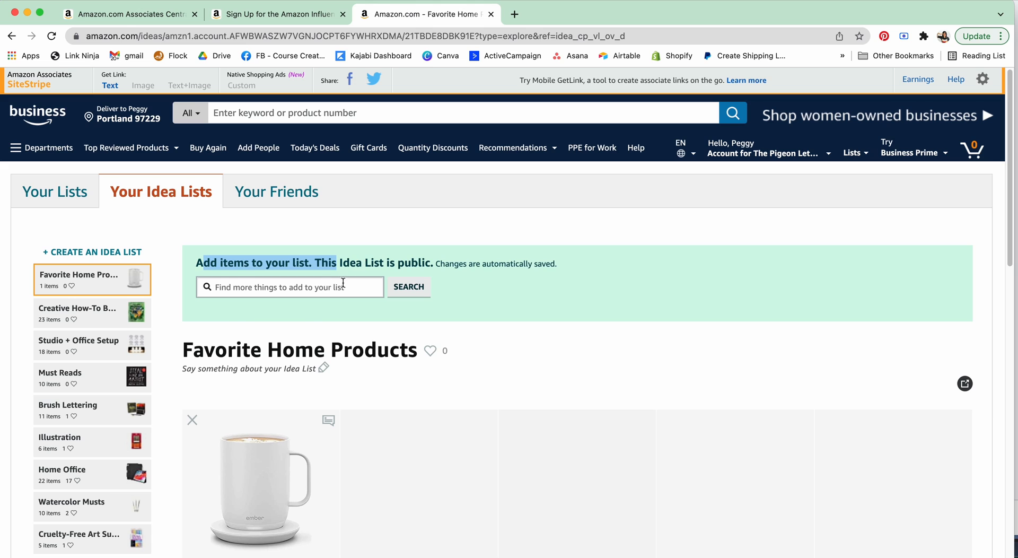
scroll(down, 3)
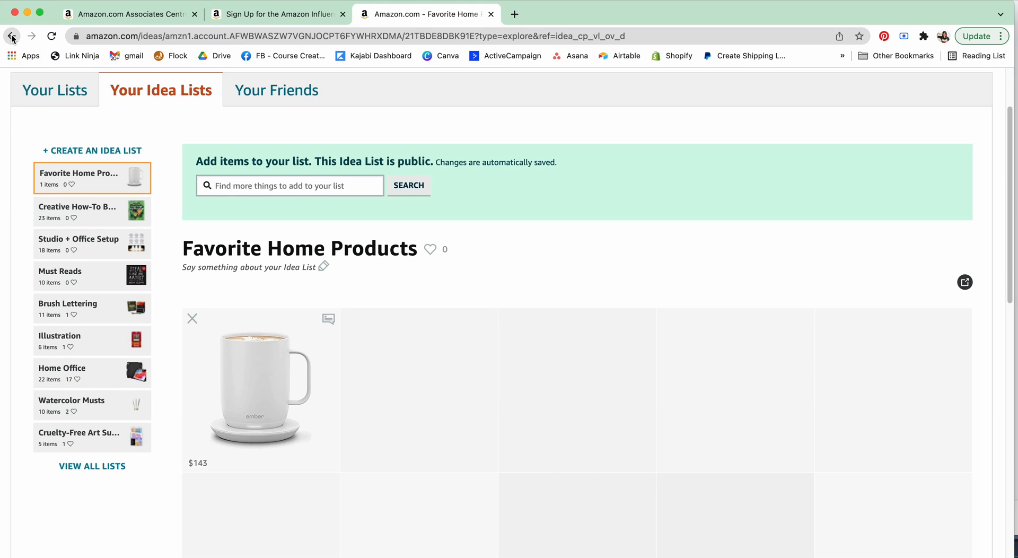
click(12, 34)
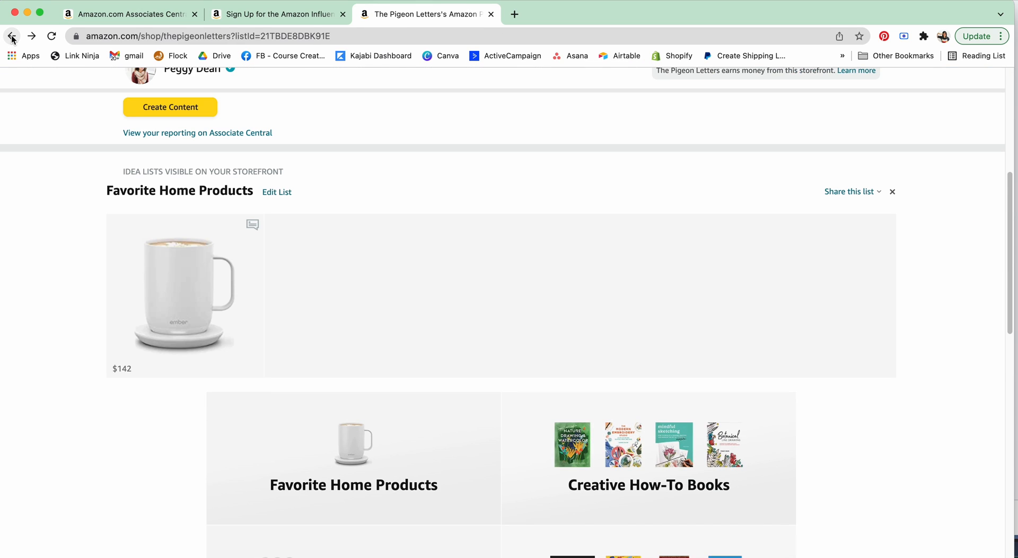
scroll(down, 3)
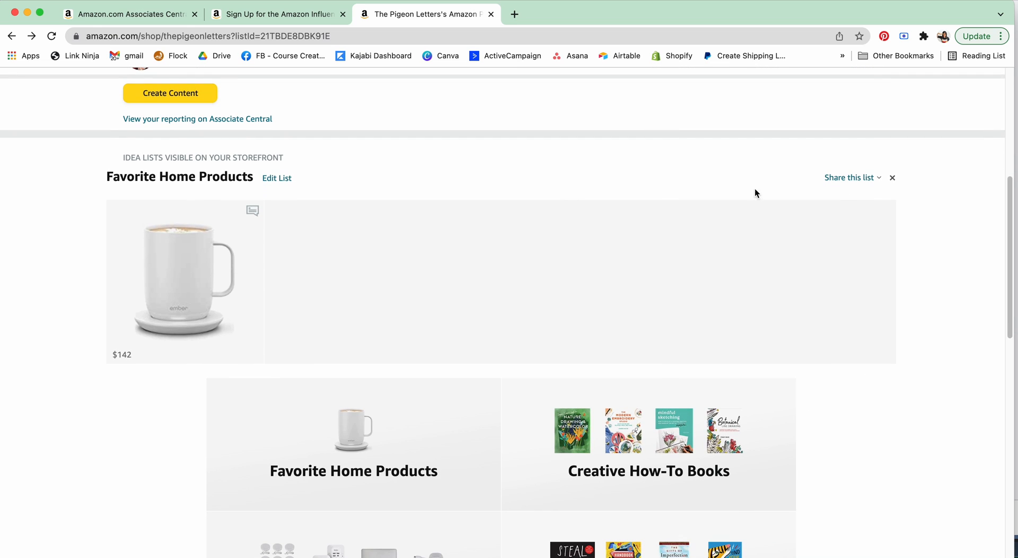
mouse_move(871, 180)
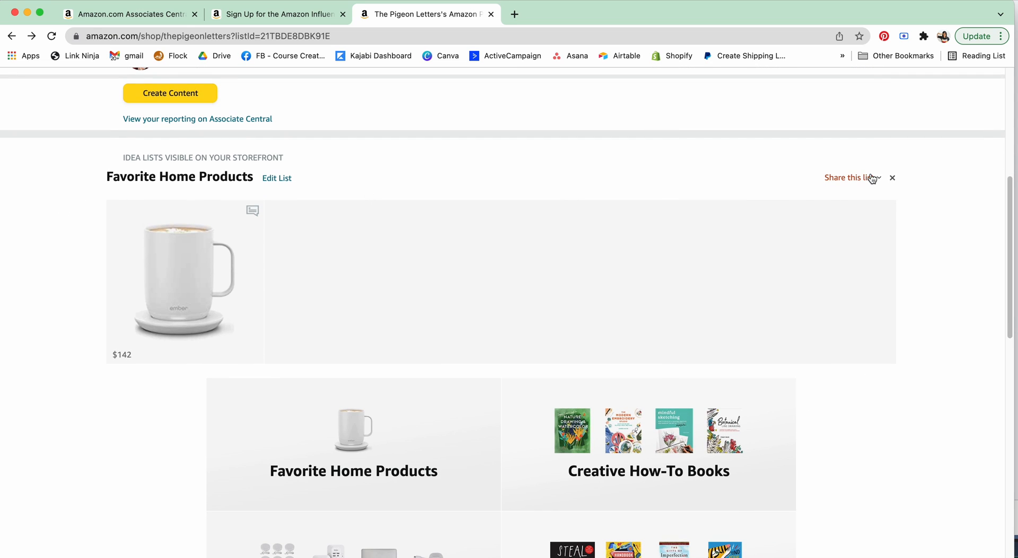
click(855, 178)
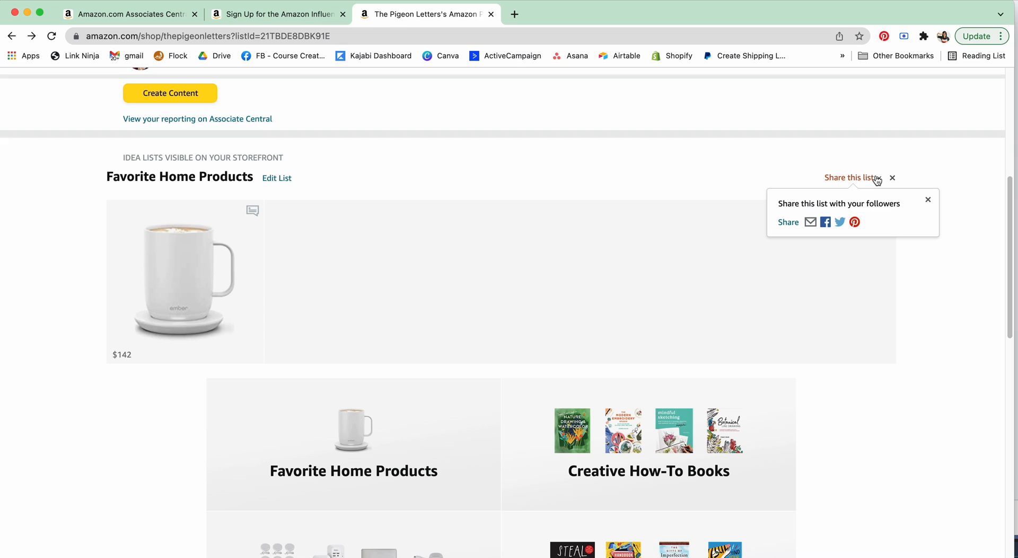
click(927, 200)
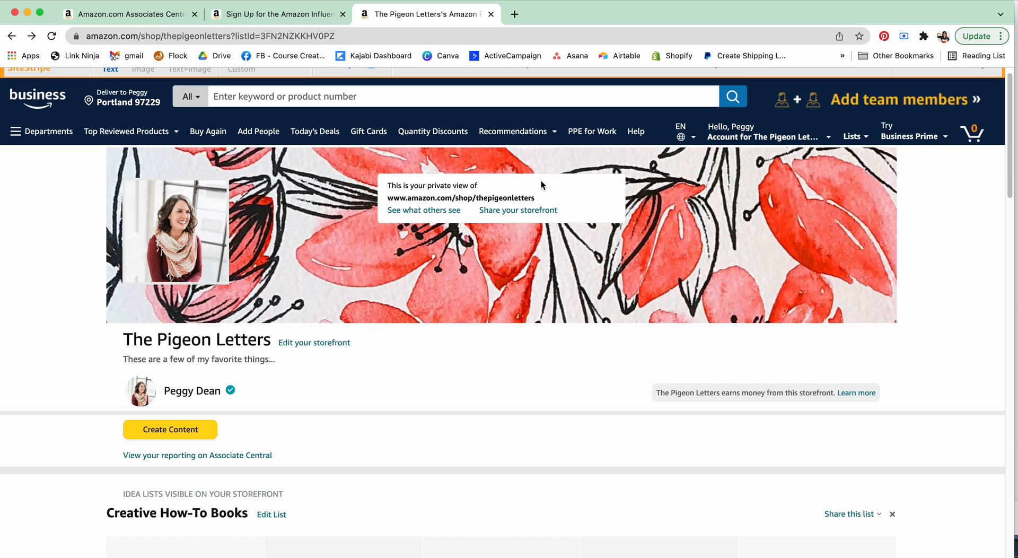
mouse_move(187, 394)
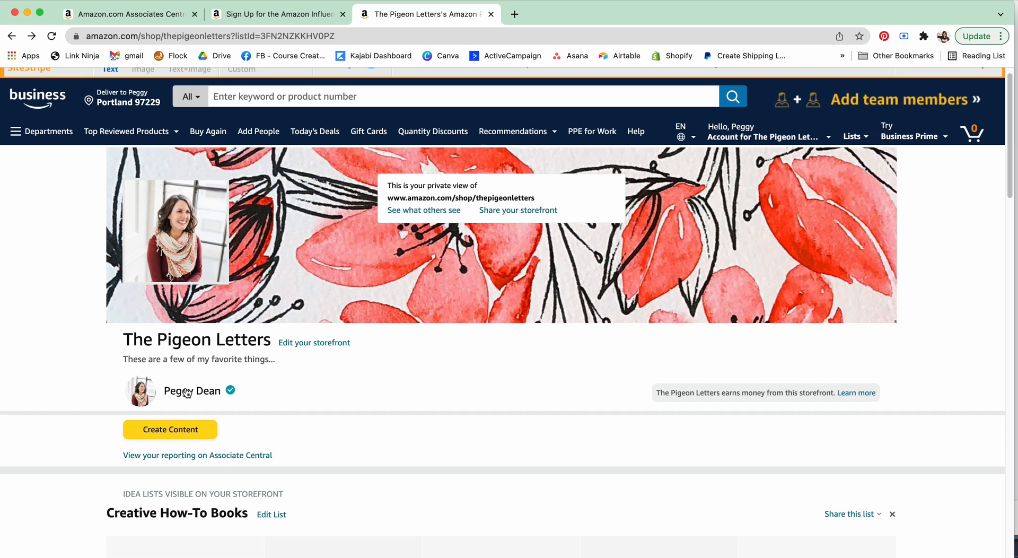
Scroll through the Creative How-To Books picks on the storefront and back up.
scroll(down, 3)
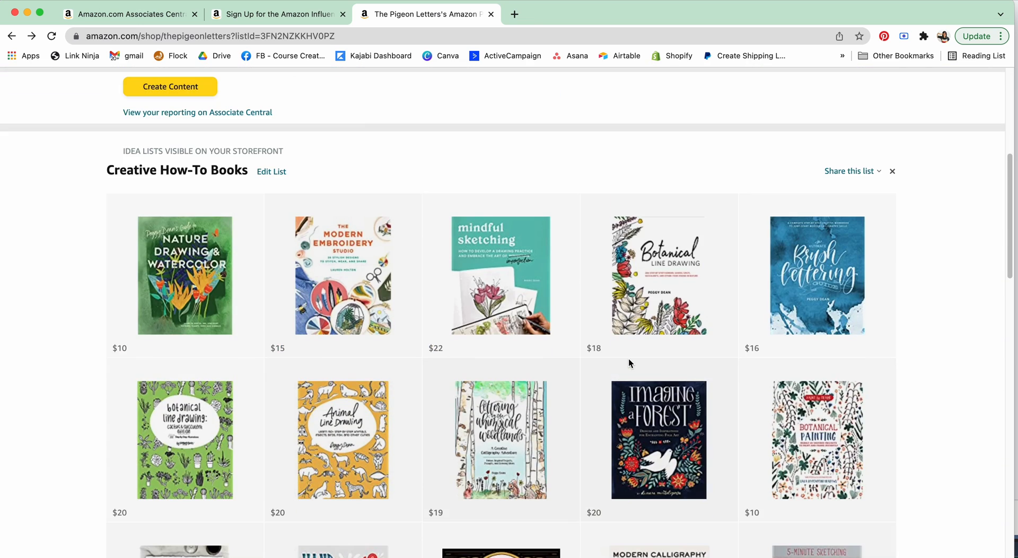
scroll(up, 3)
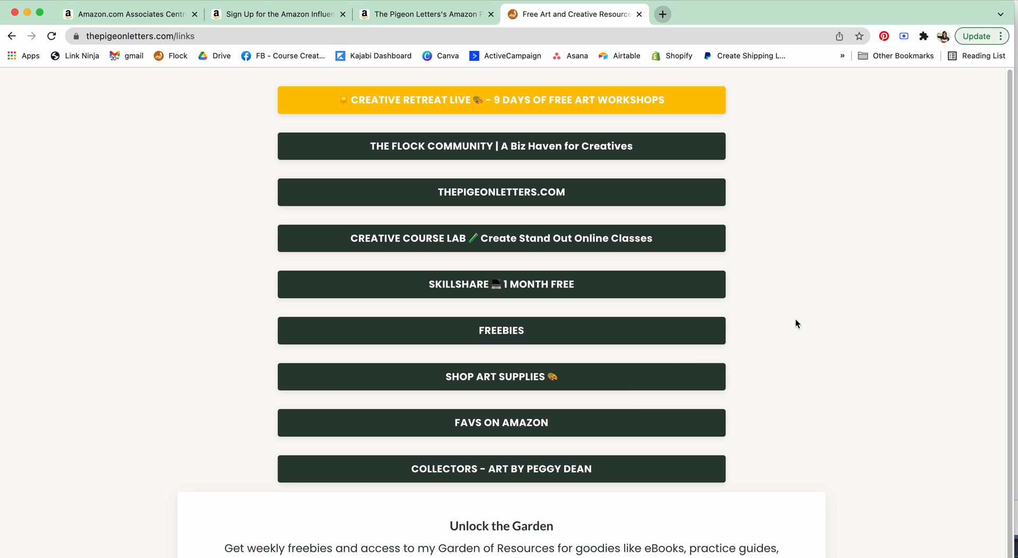
mouse_move(509, 425)
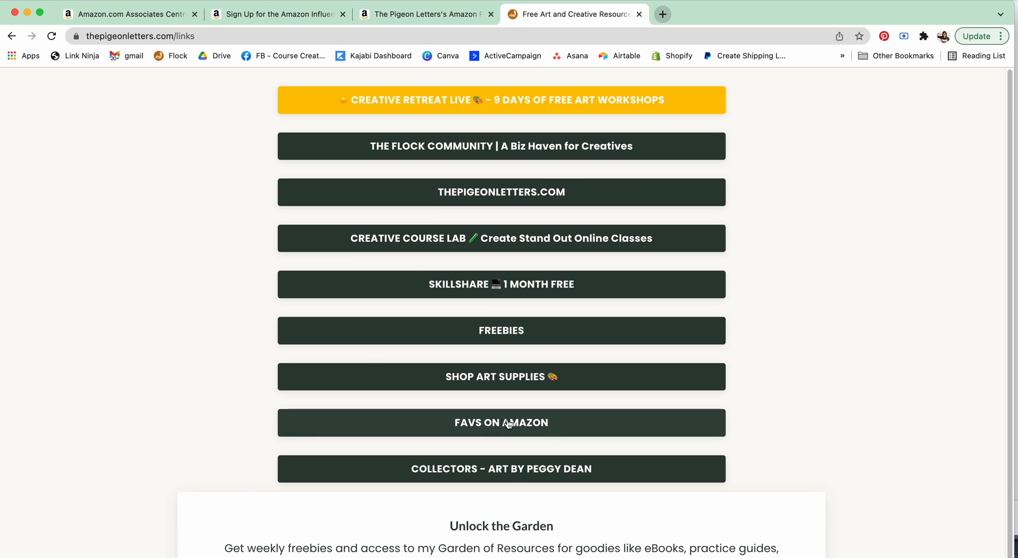
Follow the FAVS ON AMAZON link on thepigeonletters.com/links to the storefront.
click(502, 423)
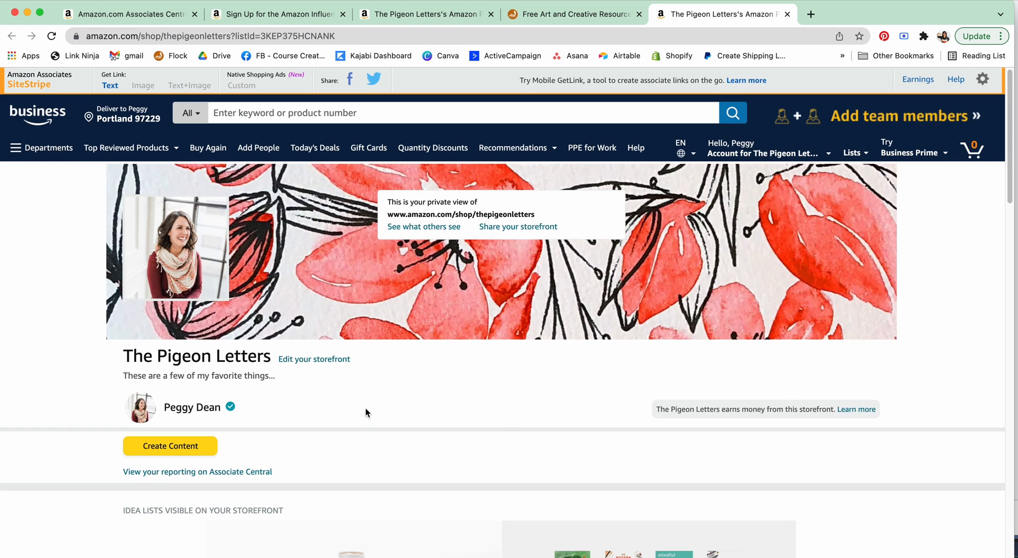
scroll(down, 3)
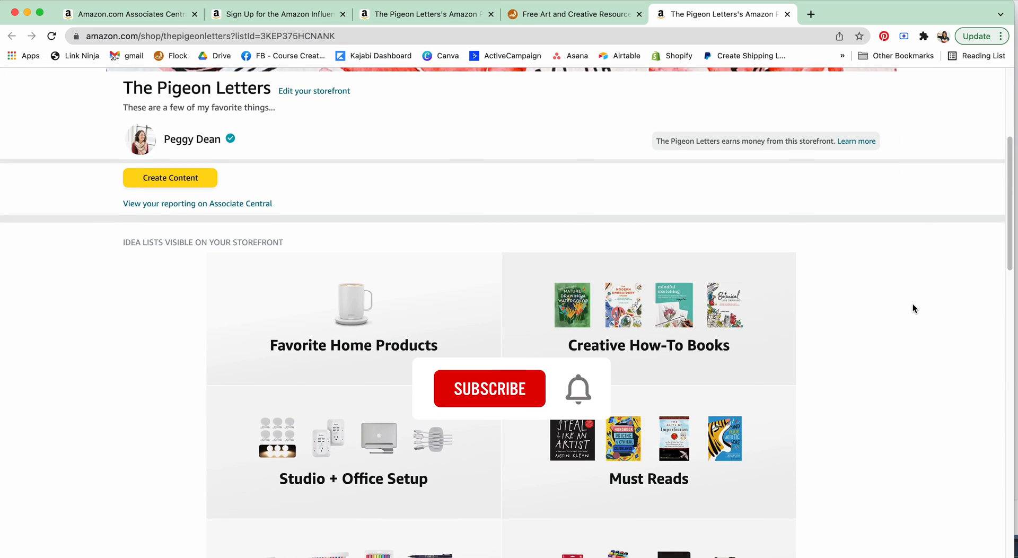
click(490, 388)
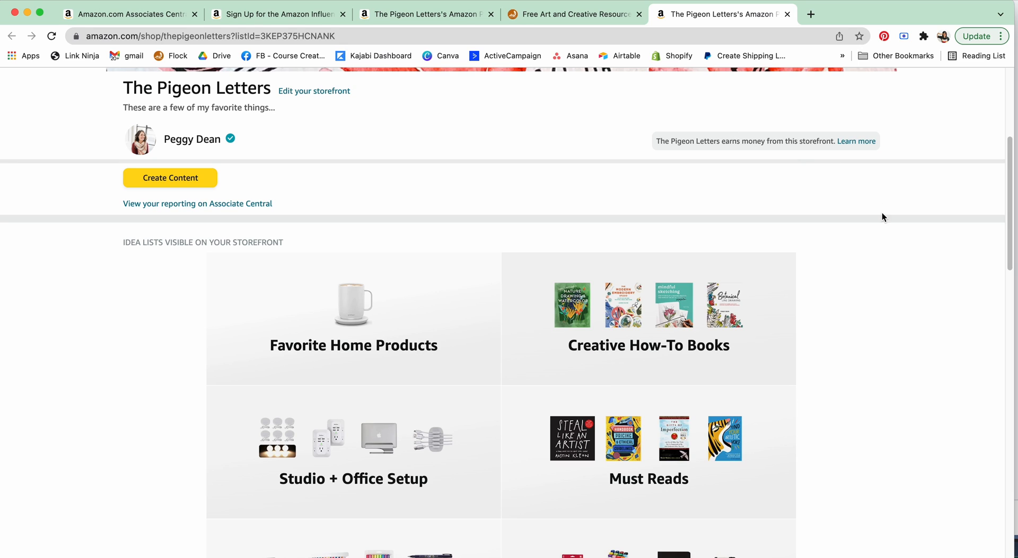
scroll(up, 3)
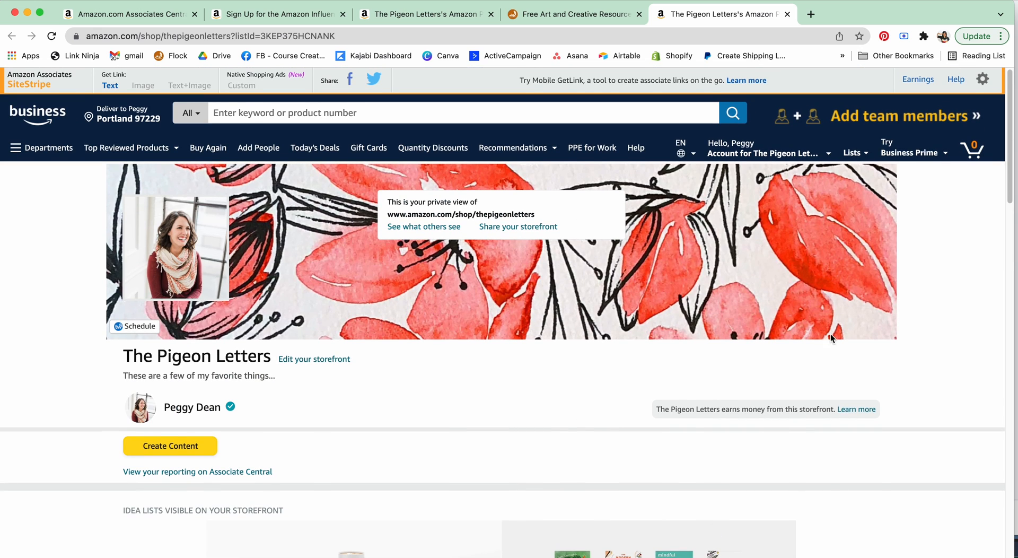
mouse_move(971, 316)
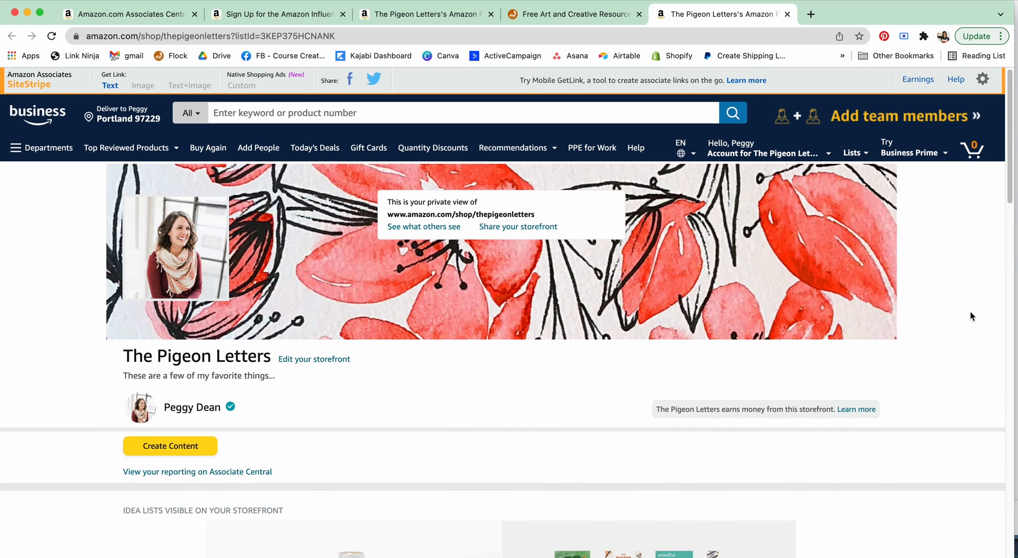
scroll(down, 3)
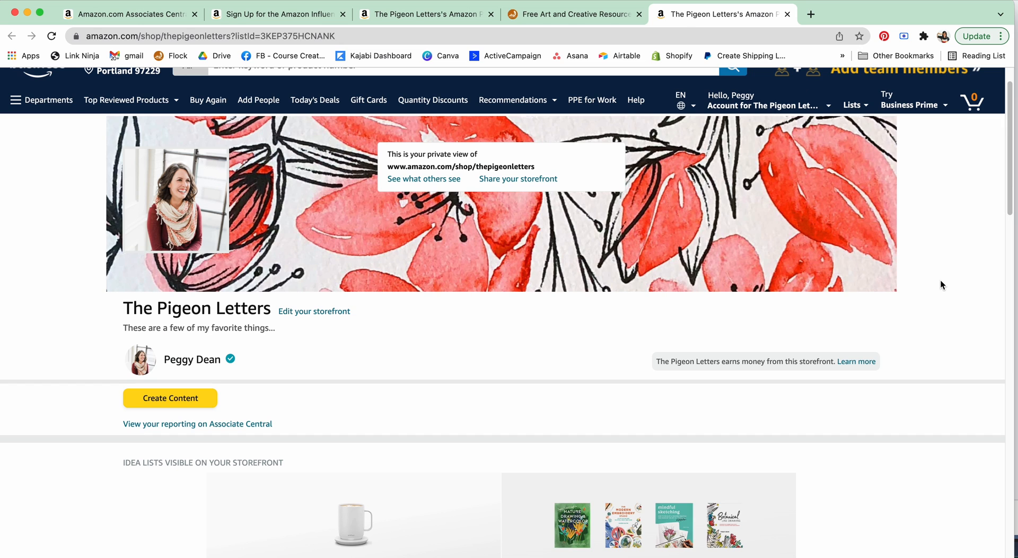
scroll(down, 3)
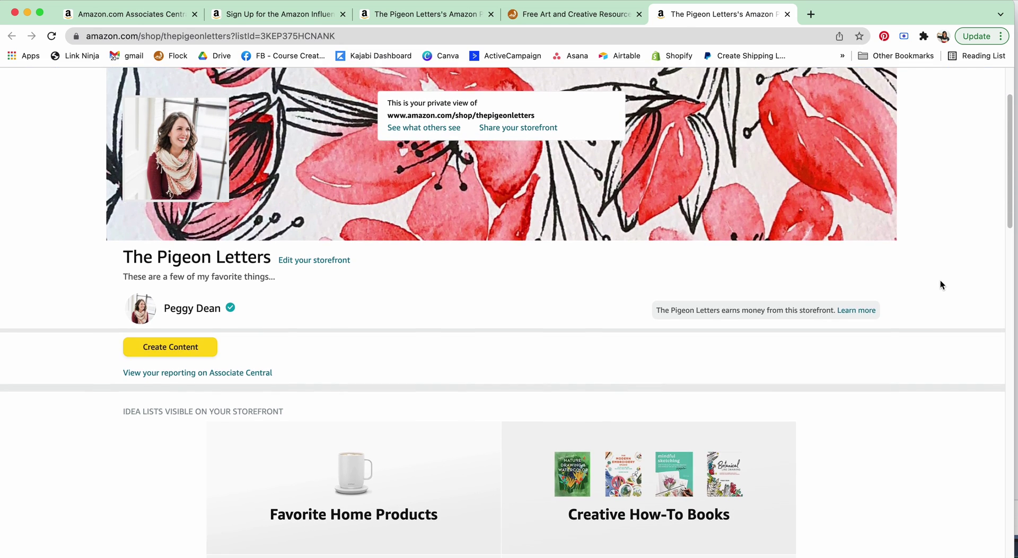
scroll(down, 3)
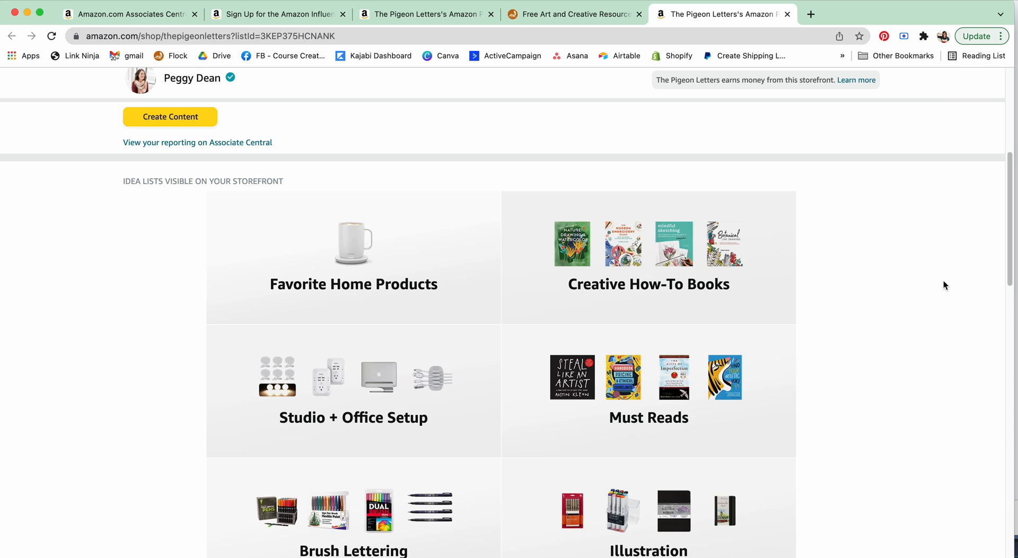
mouse_move(923, 272)
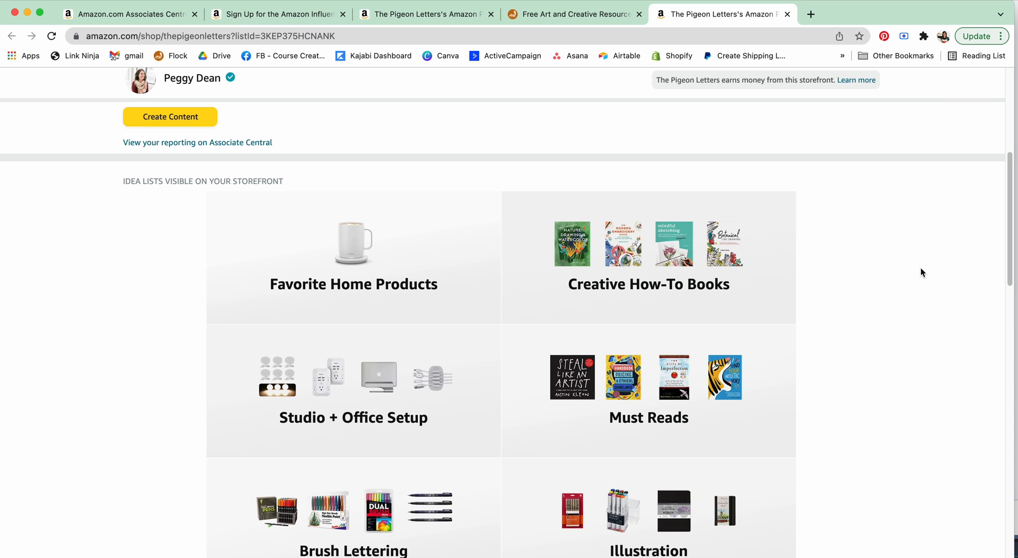
scroll(down, 3)
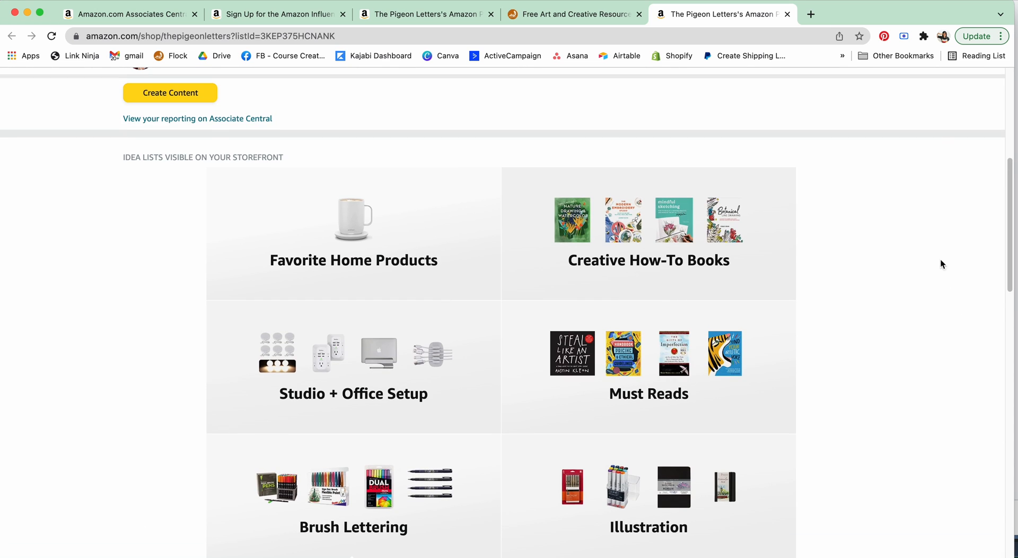